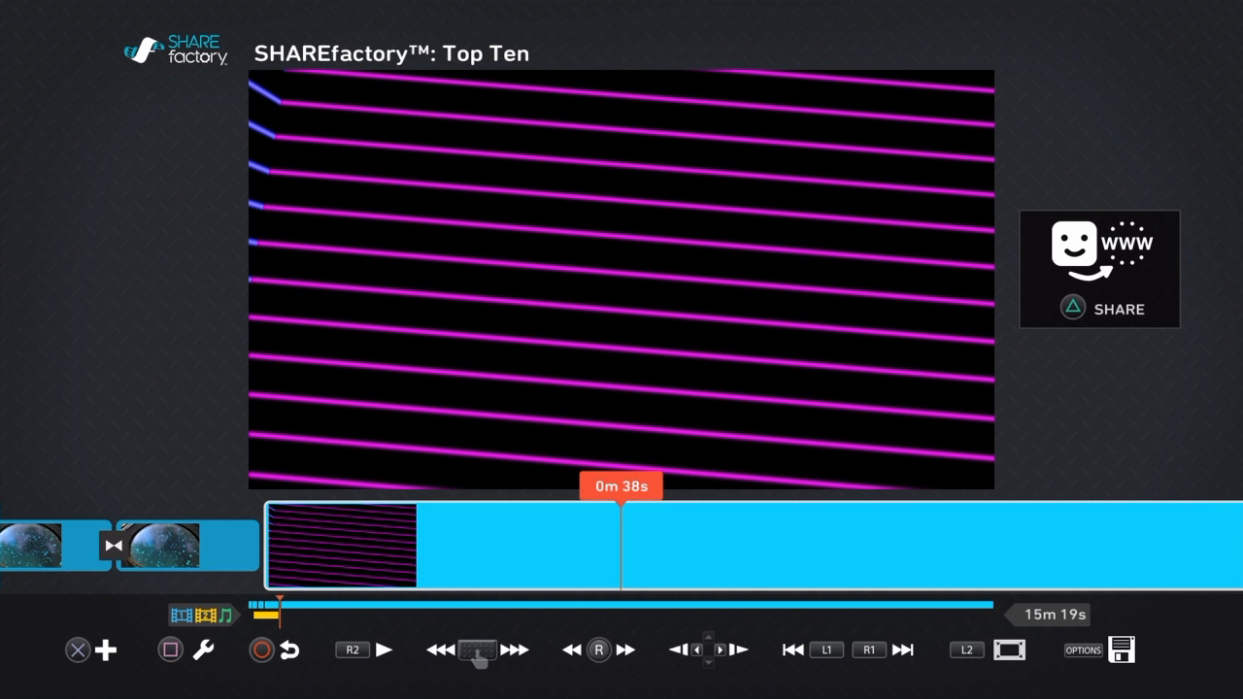
- Enter Camera Mode for the Top Ten commentary to reach the camera effect selector
click(106, 650)
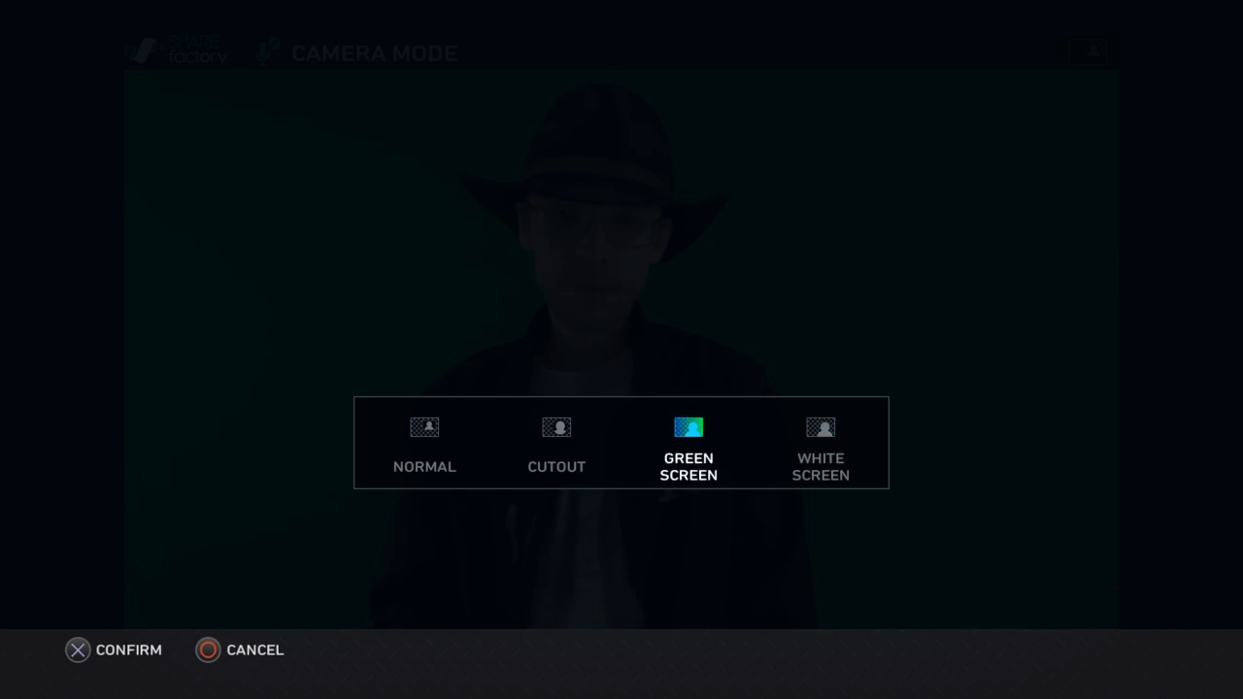
- Confirm the camera effect and set the circle crop to radius 0.32, feathering 0.01
click(556, 442)
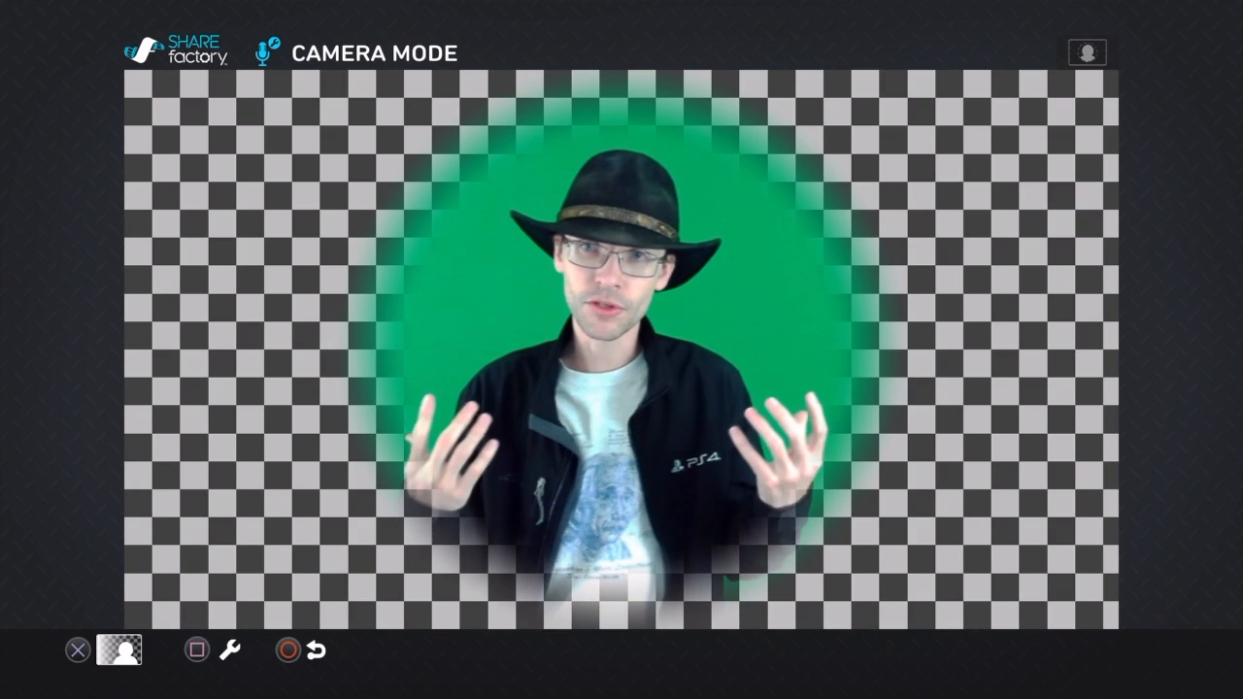
click(229, 649)
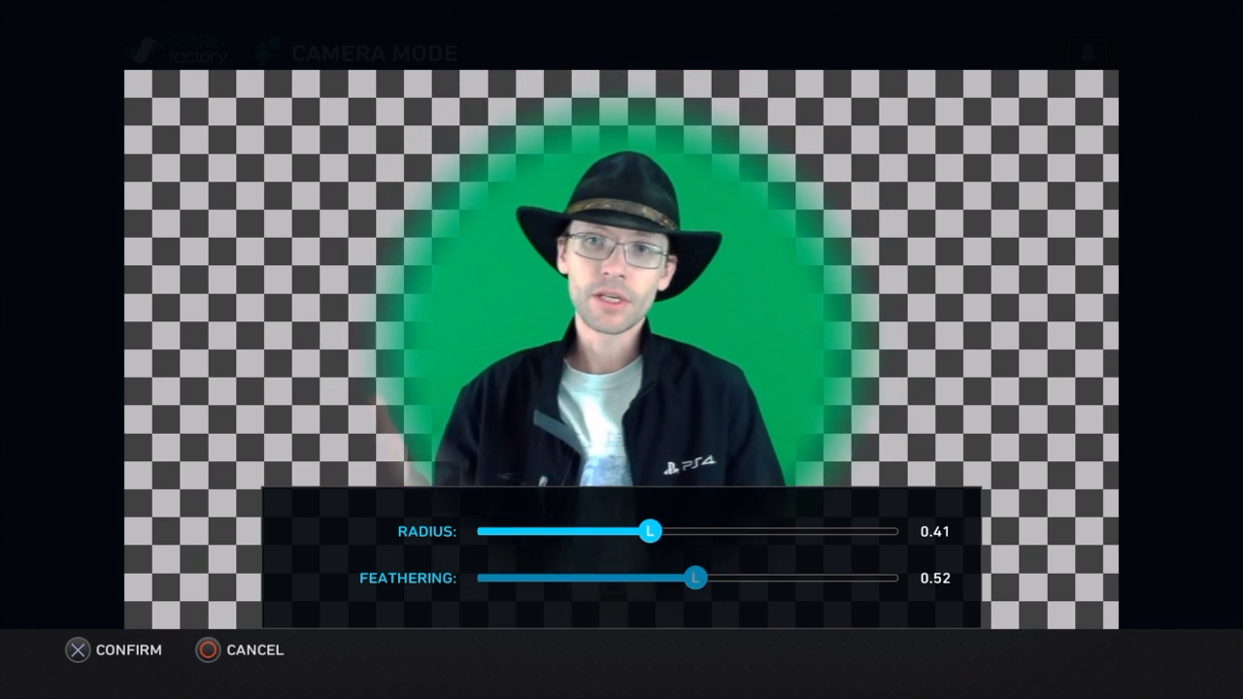
drag(650, 532, 613, 531)
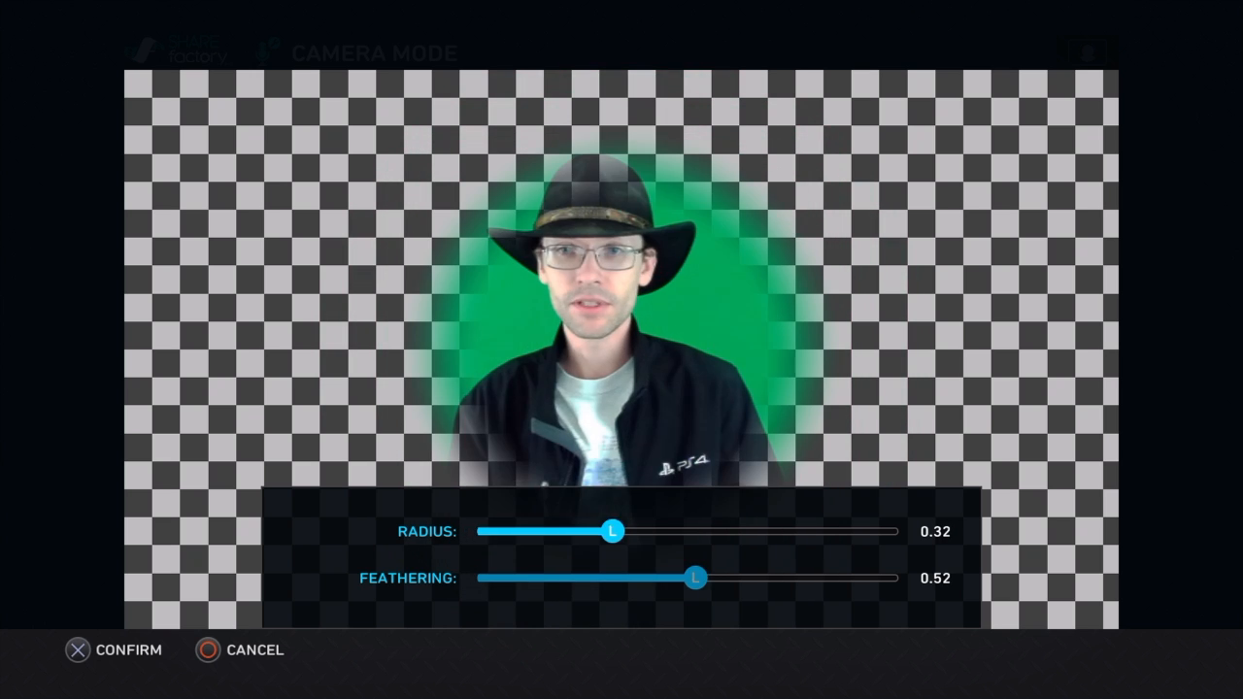
drag(695, 578, 477, 578)
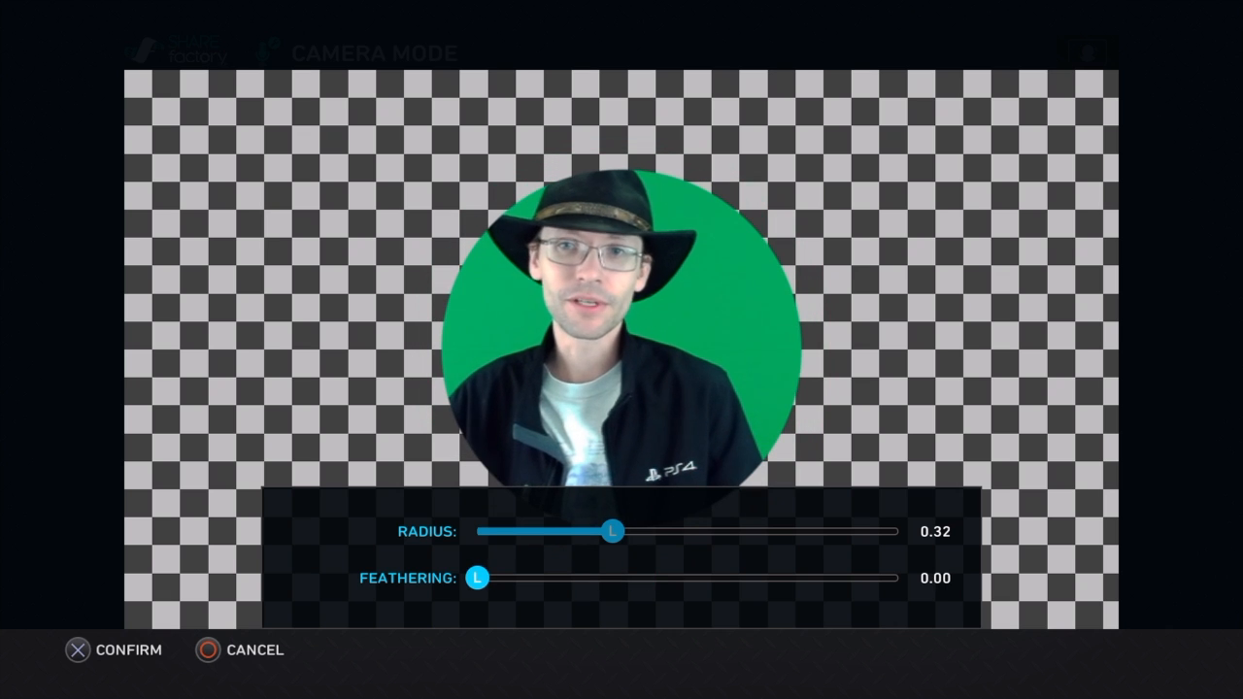
drag(475, 578, 483, 578)
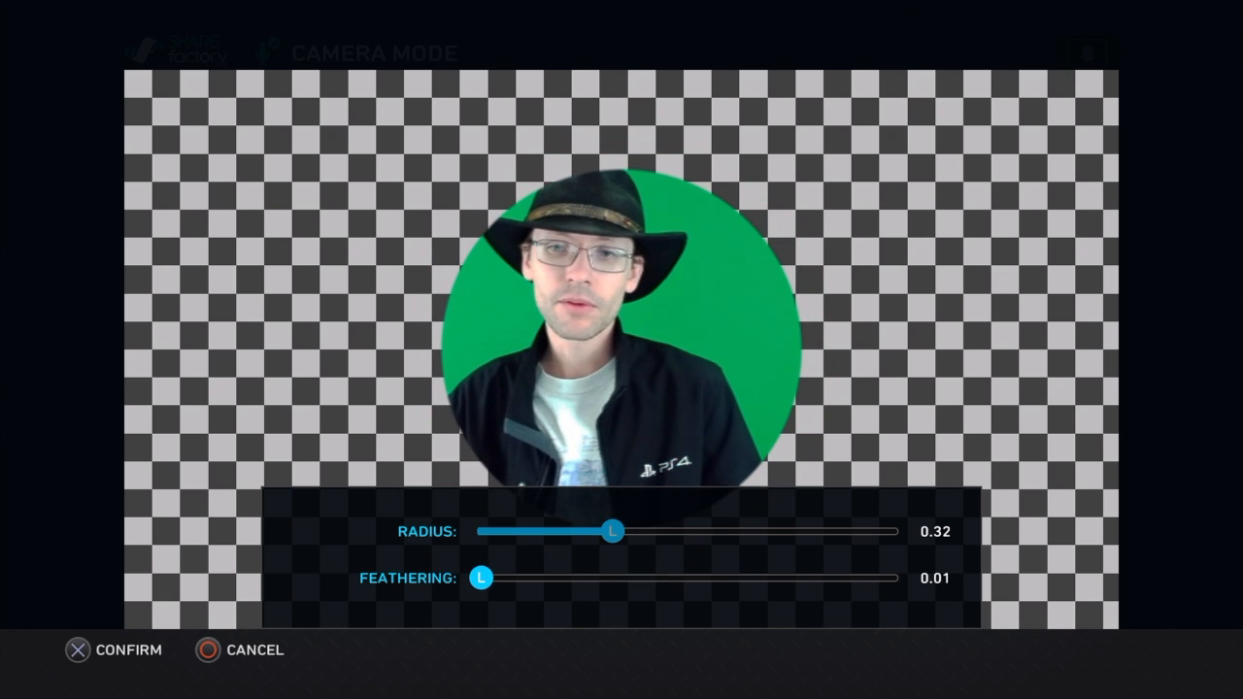
click(75, 650)
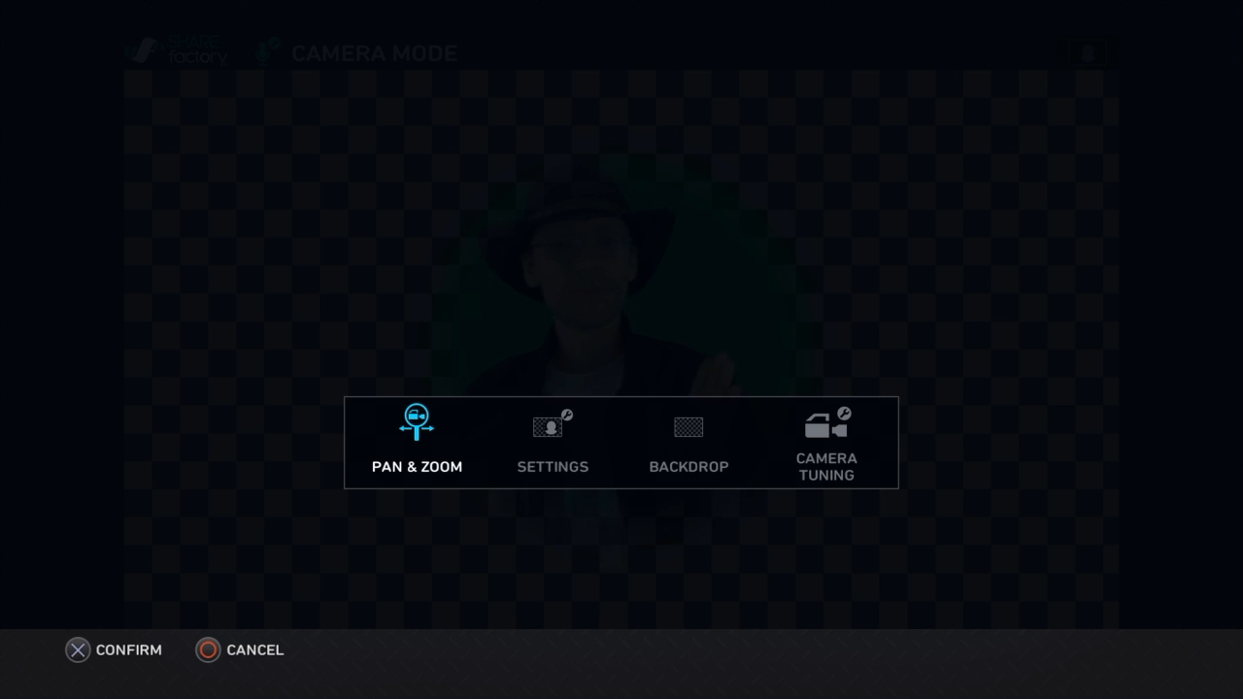
- Zoom the commentary camera image to 149% with Pan & Zoom
click(416, 442)
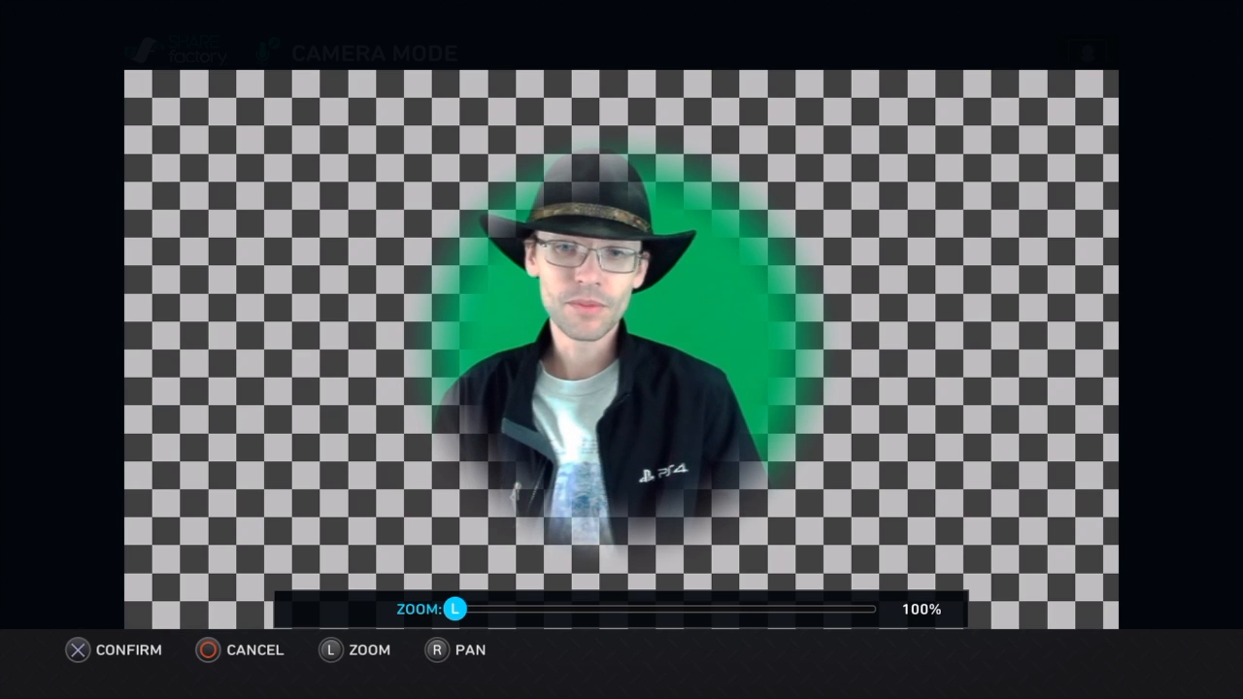
drag(457, 609, 559, 610)
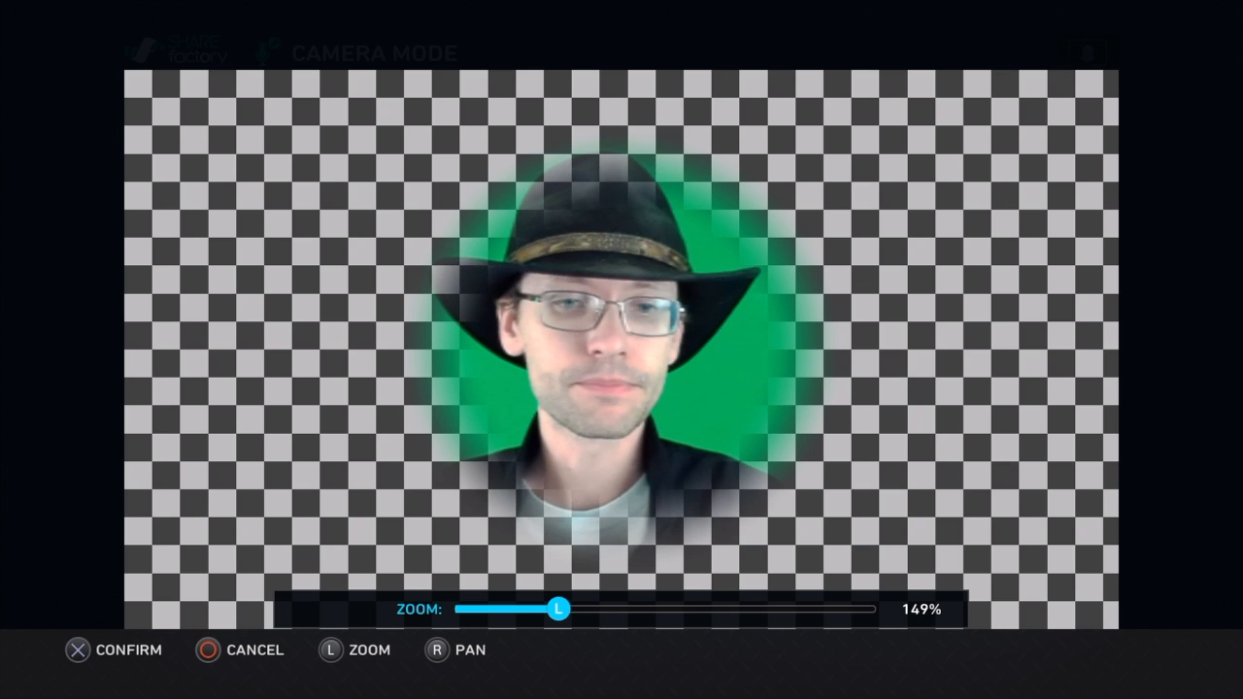
click(78, 649)
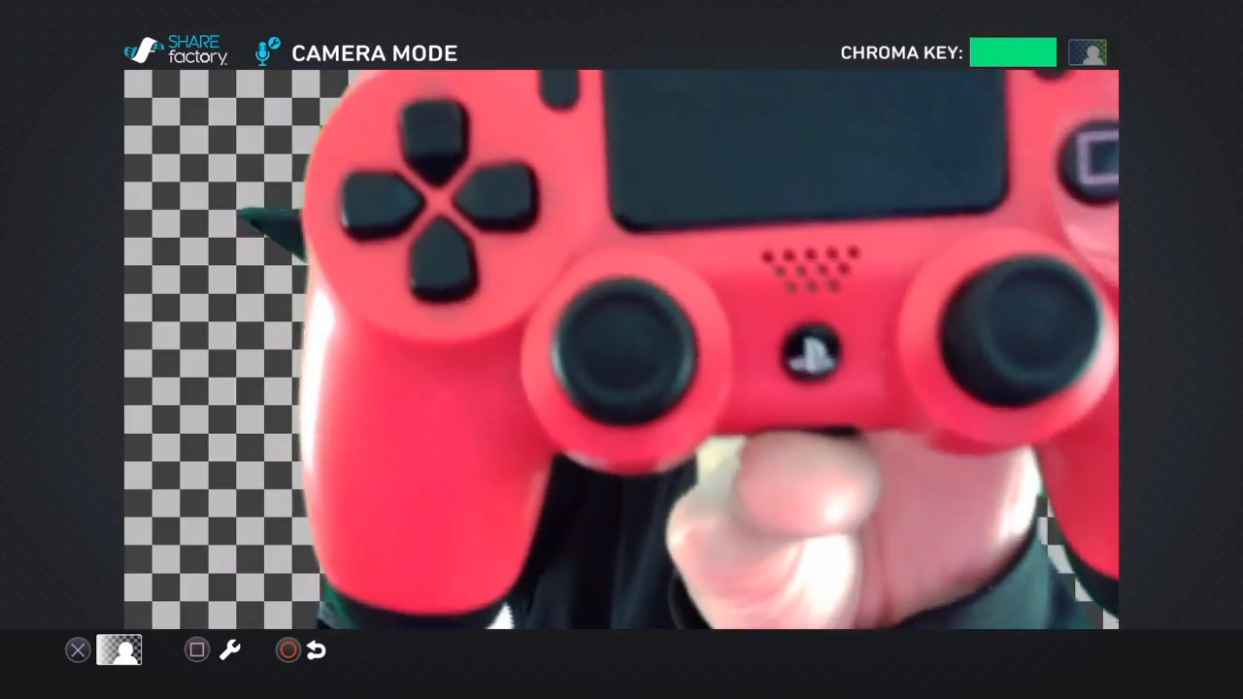
- Review the green-keyed presenter and reopen the camera effect selector
click(1012, 53)
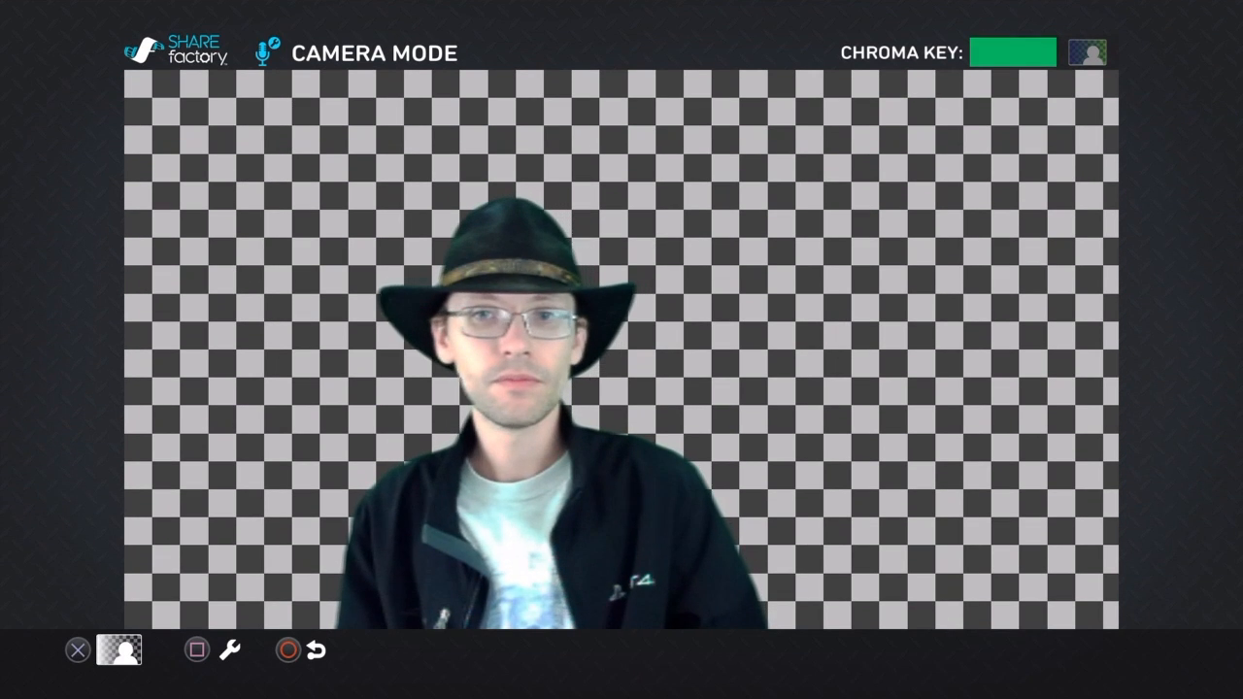
click(119, 650)
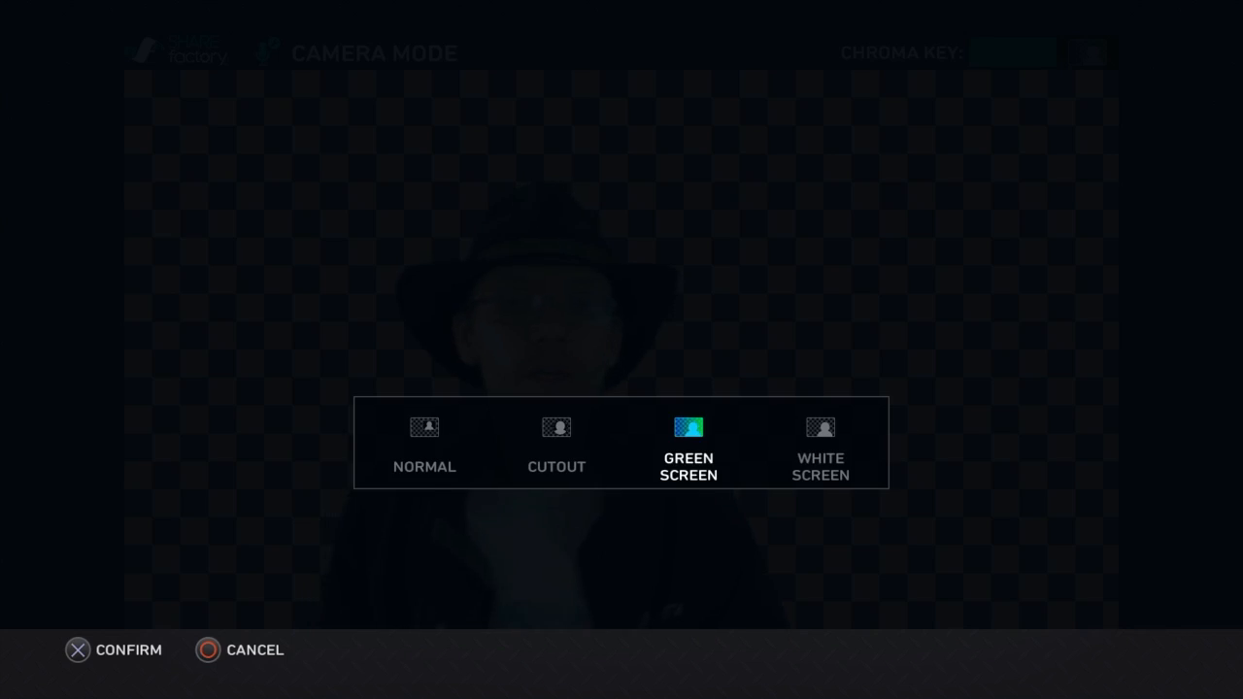
- Switch the camera effect to Normal so the green backdrop shows unkeyed
click(79, 650)
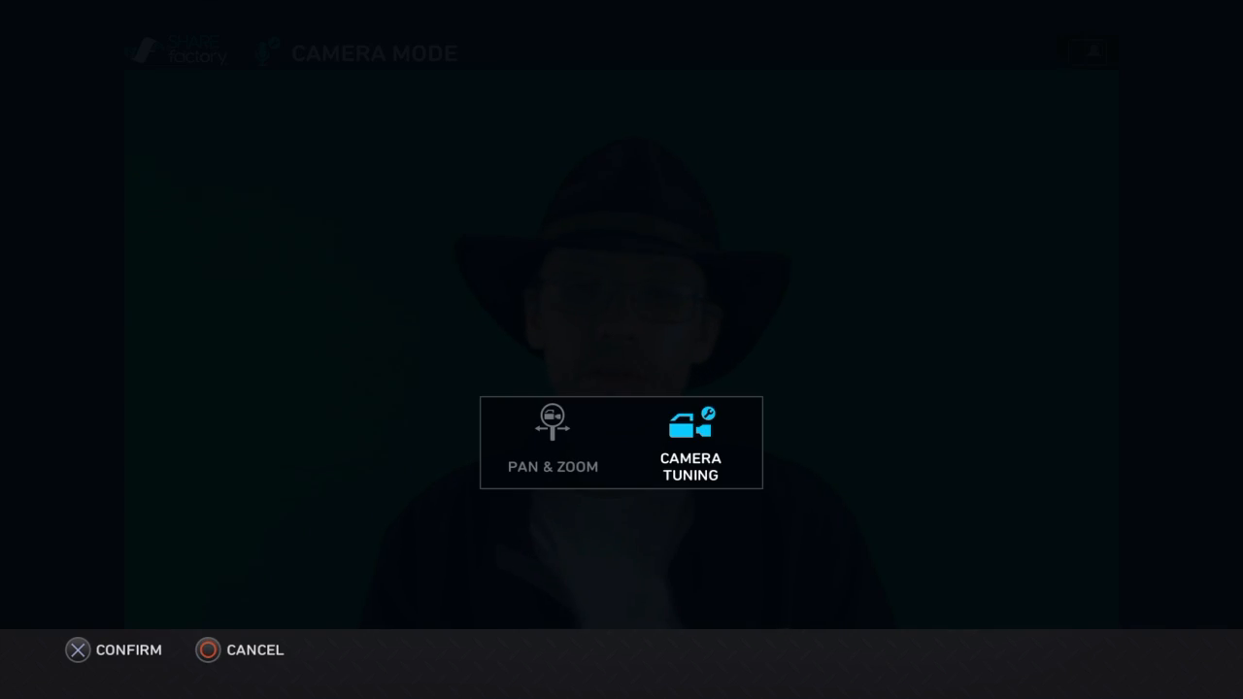
- In Camera Tuning, raise sharpness and push hue to maximum, then ease it back
click(691, 443)
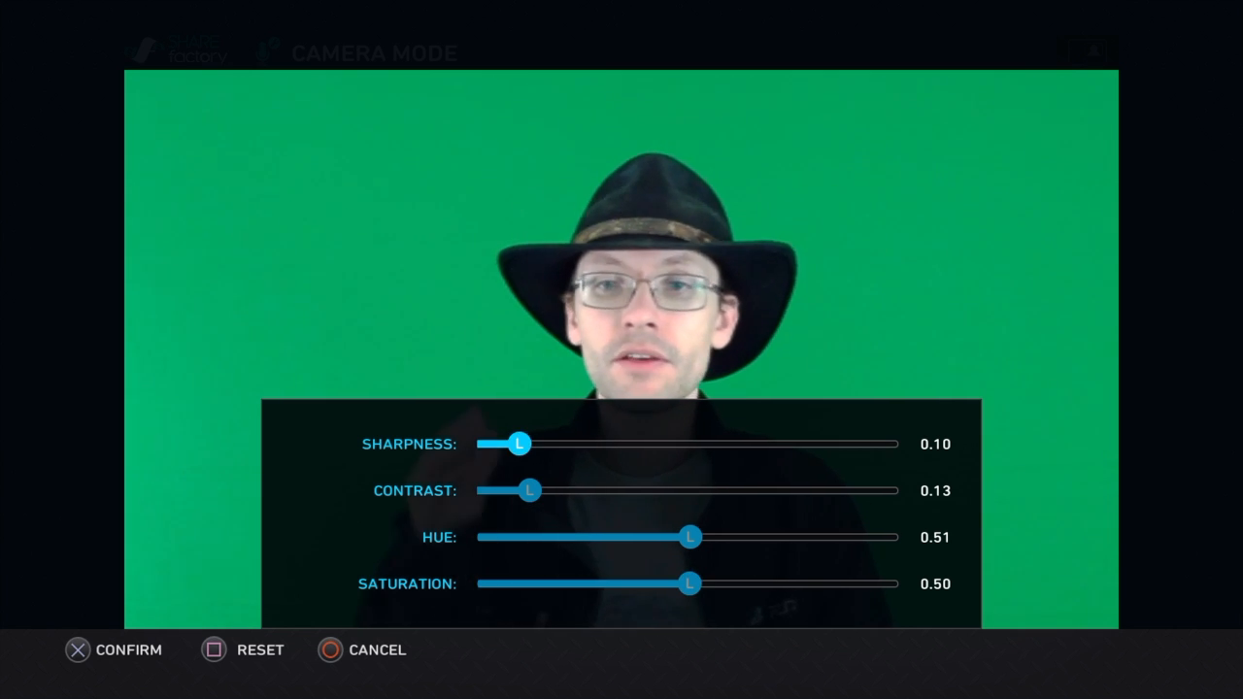
drag(519, 444, 564, 444)
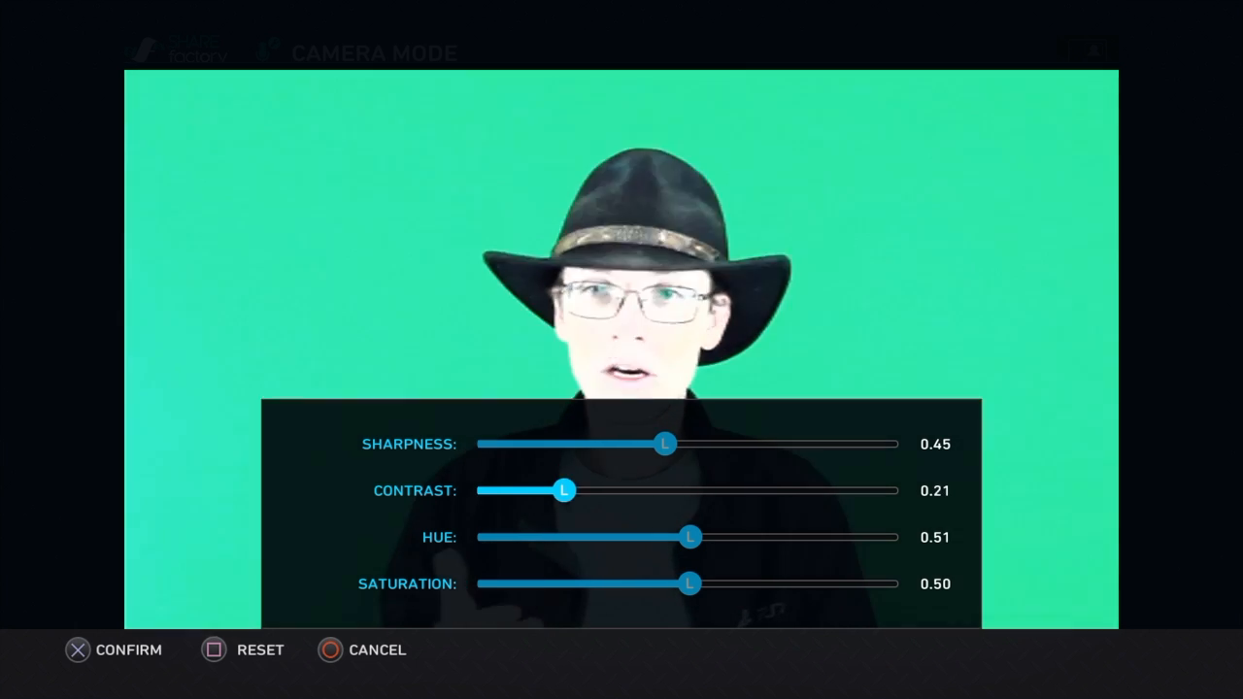
drag(689, 537, 898, 537)
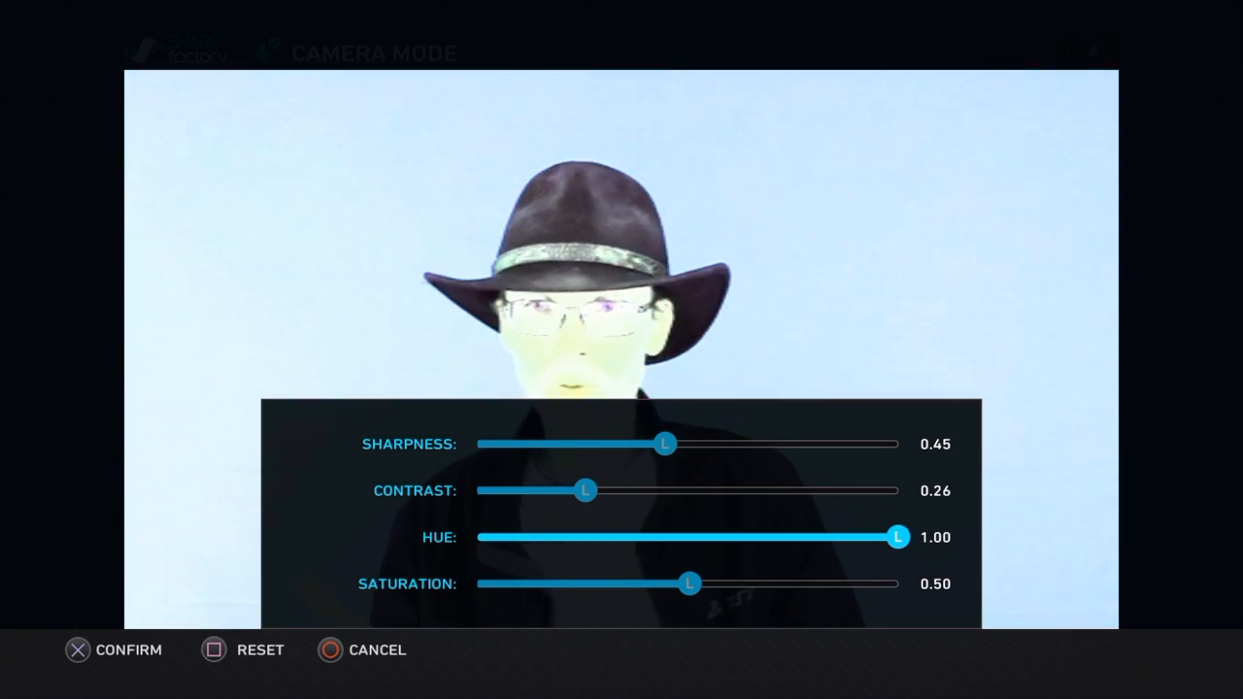
drag(899, 537, 843, 537)
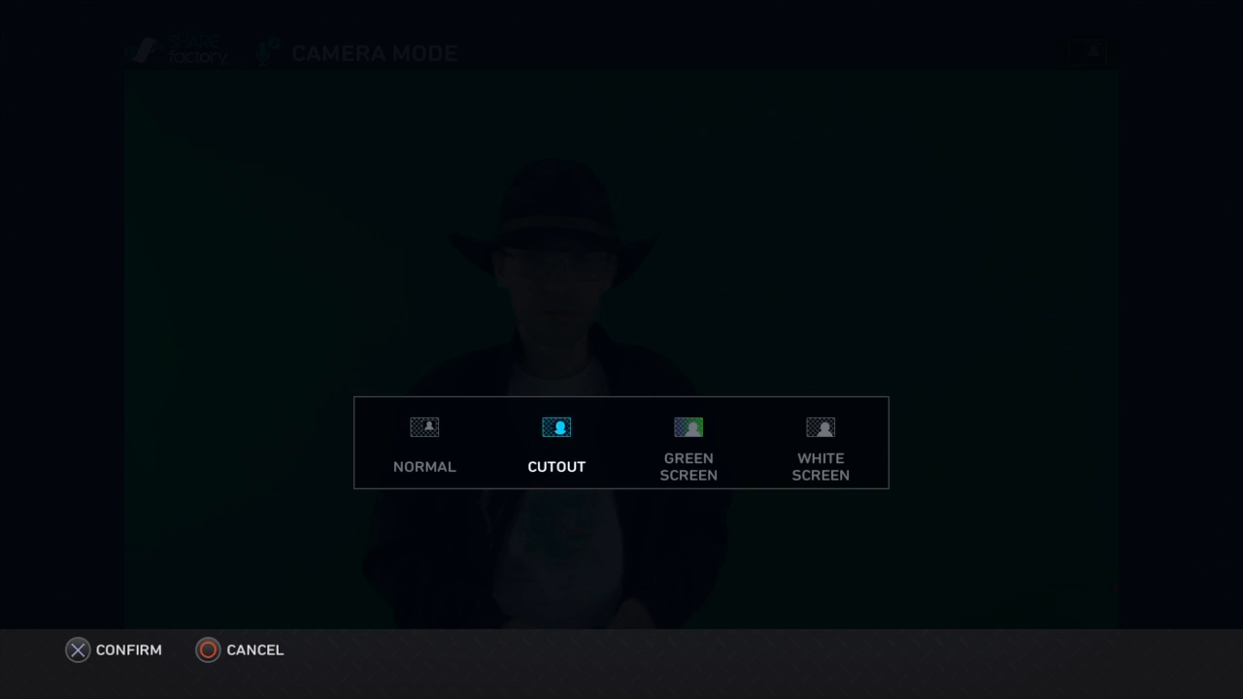
- Apply the Cutout camera effect and add a game screenshot backdrop behind the presenter
click(78, 650)
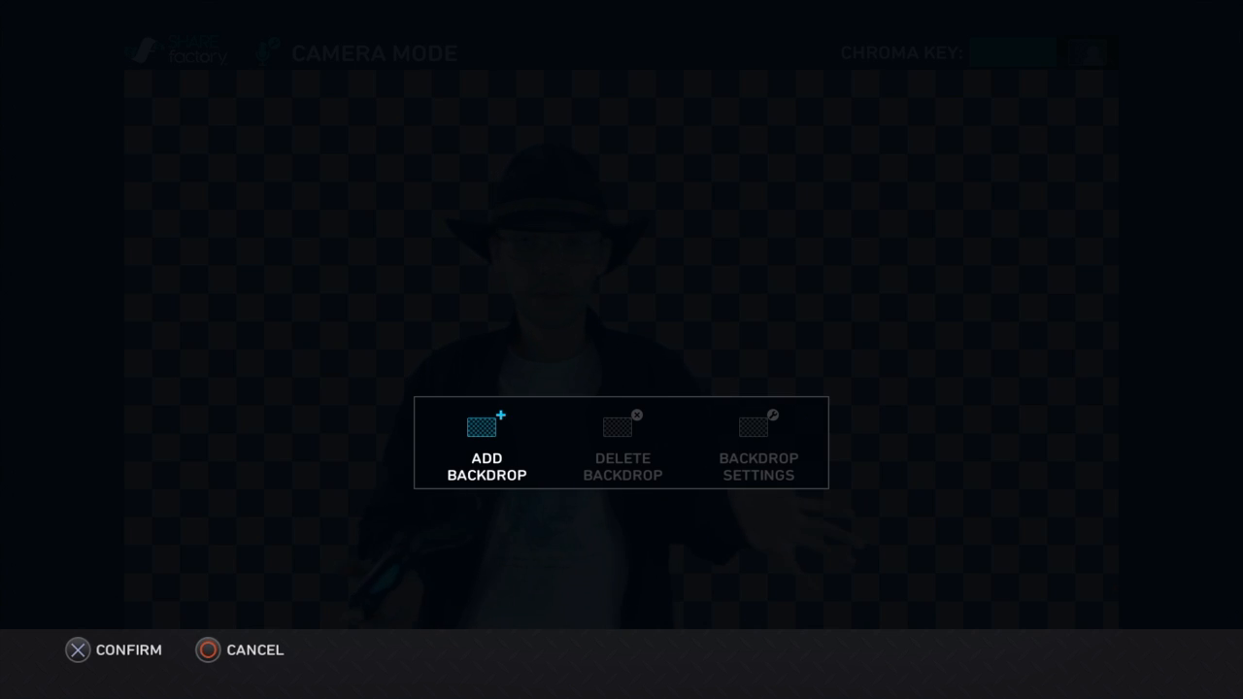
click(487, 444)
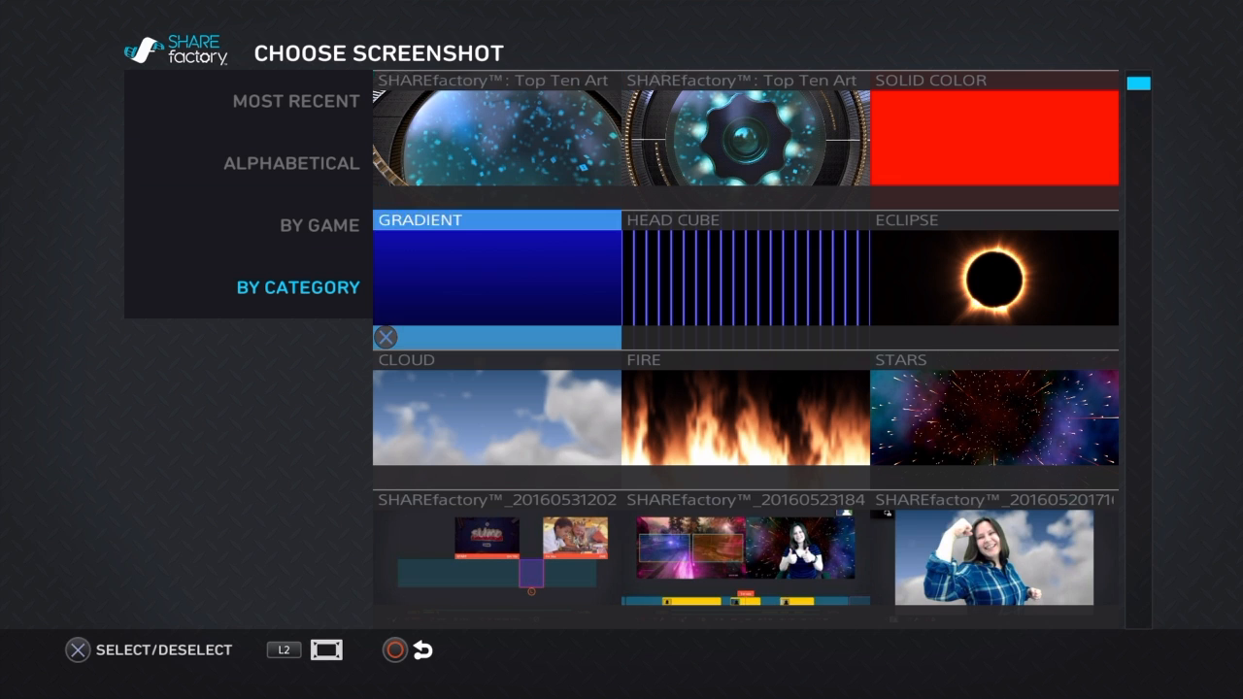
click(320, 225)
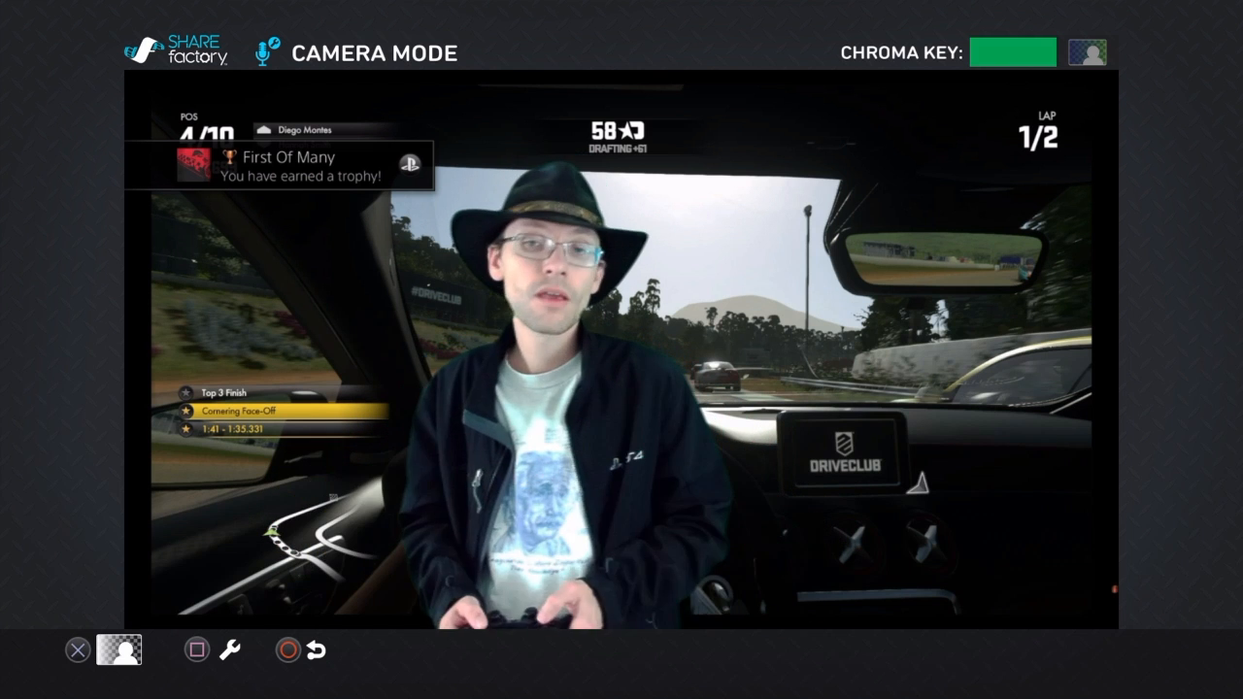
- Replace the commentary backdrop with the custom line-art image
click(121, 650)
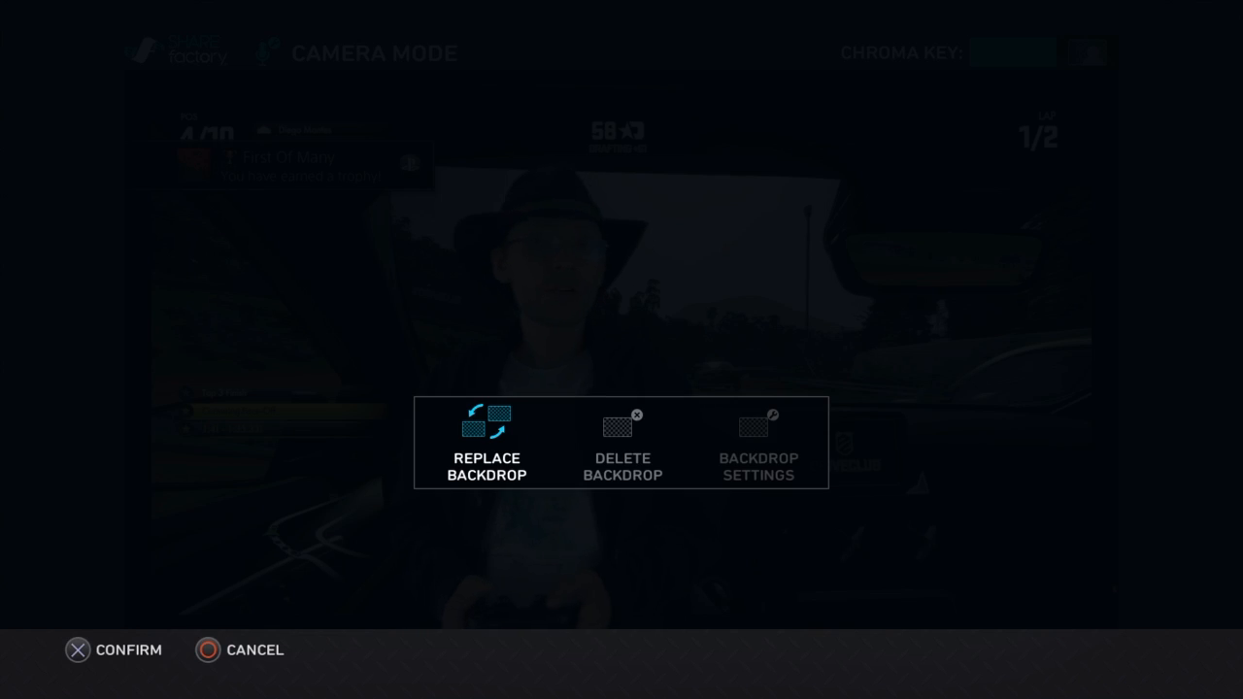
click(486, 442)
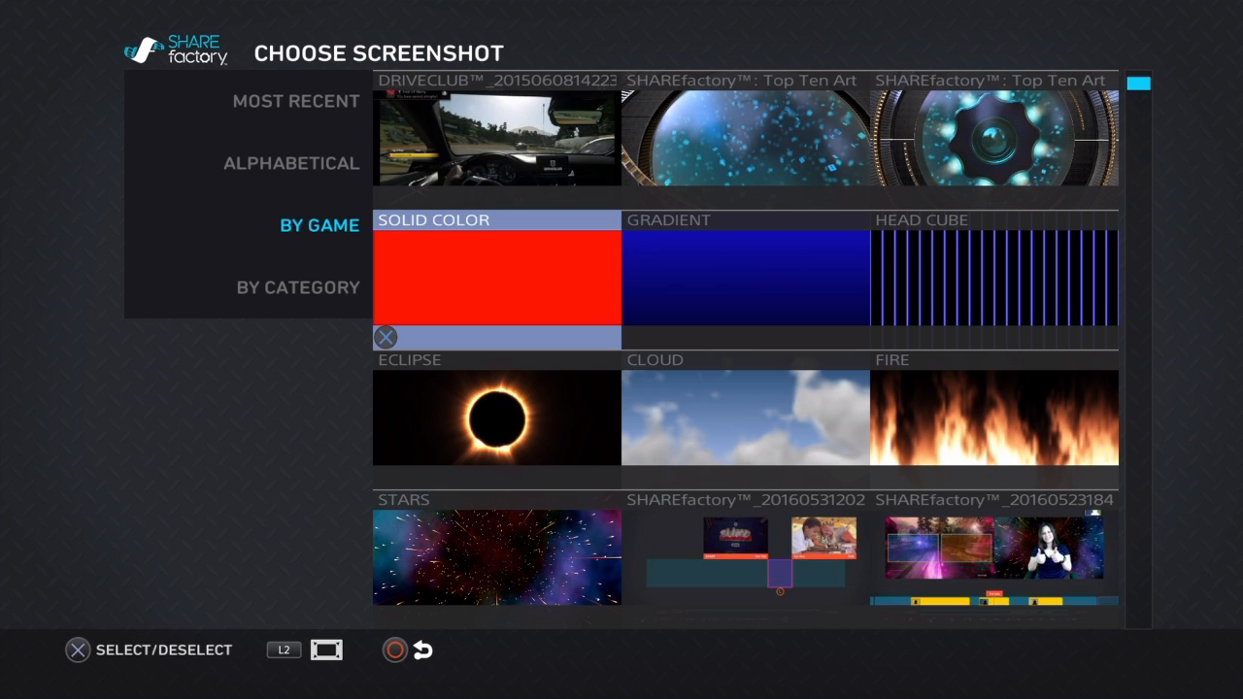
click(993, 417)
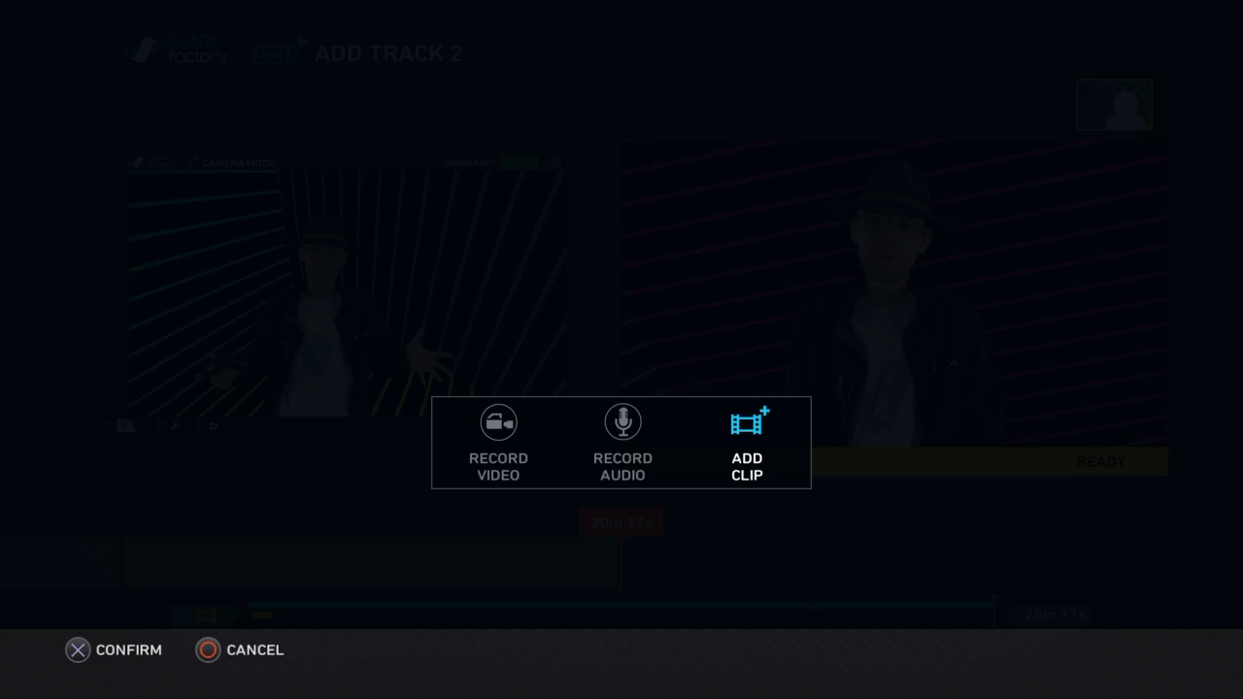
click(747, 442)
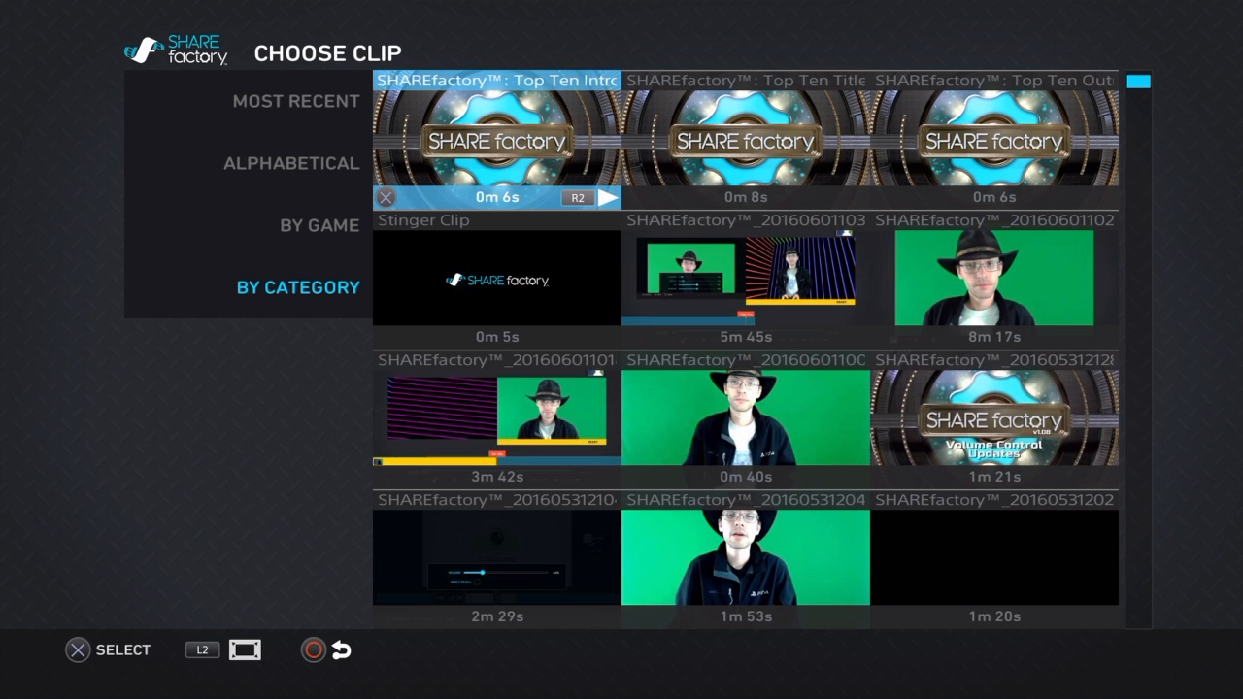
scroll(down, 3)
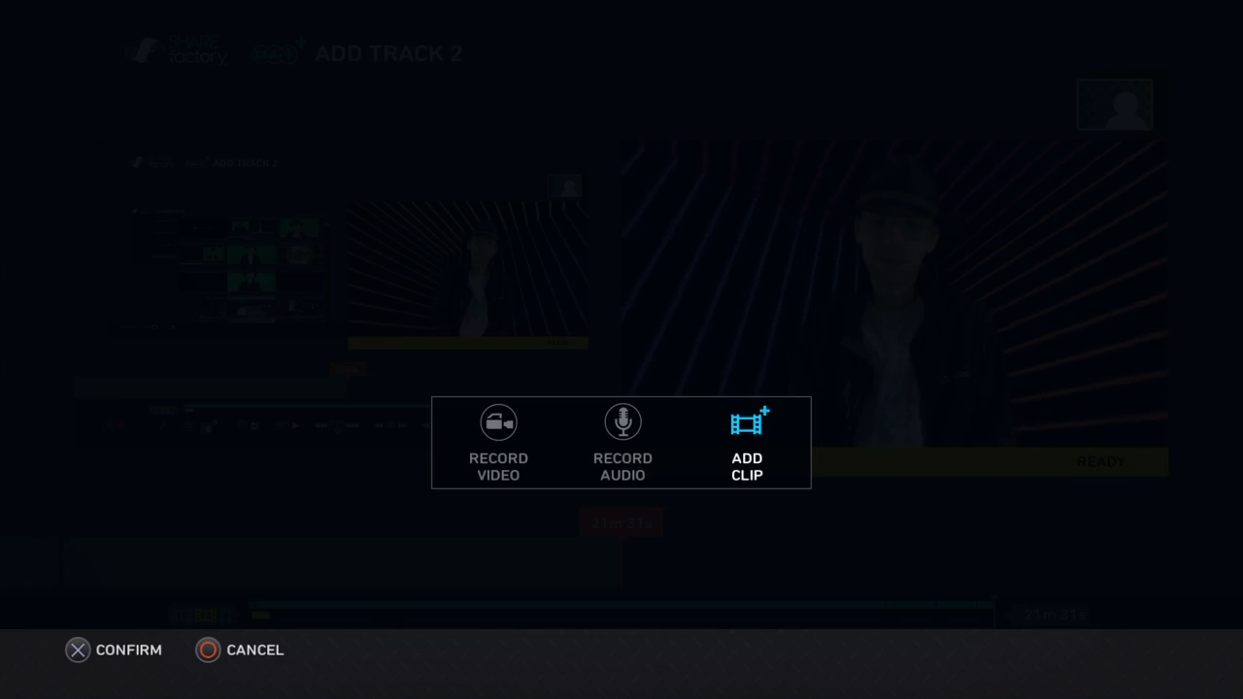
- Add 10 inFAMOUS First Light clips, sorted by game, to the Top Ten project
click(747, 421)
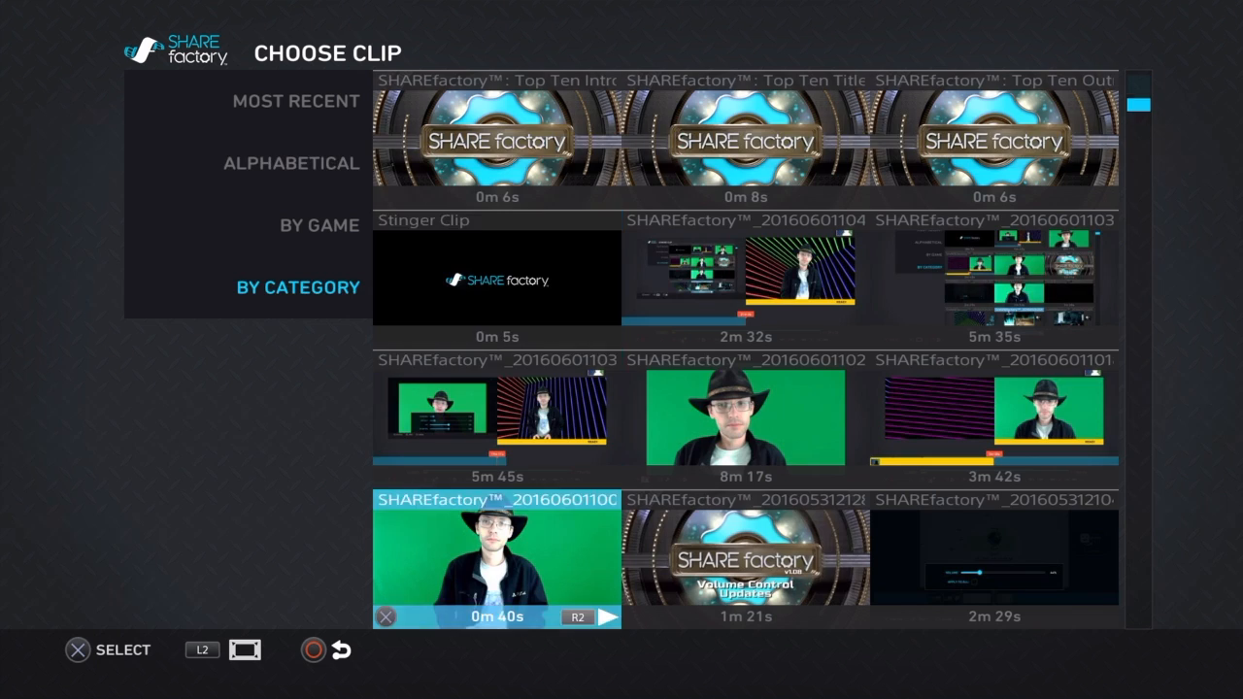
click(319, 224)
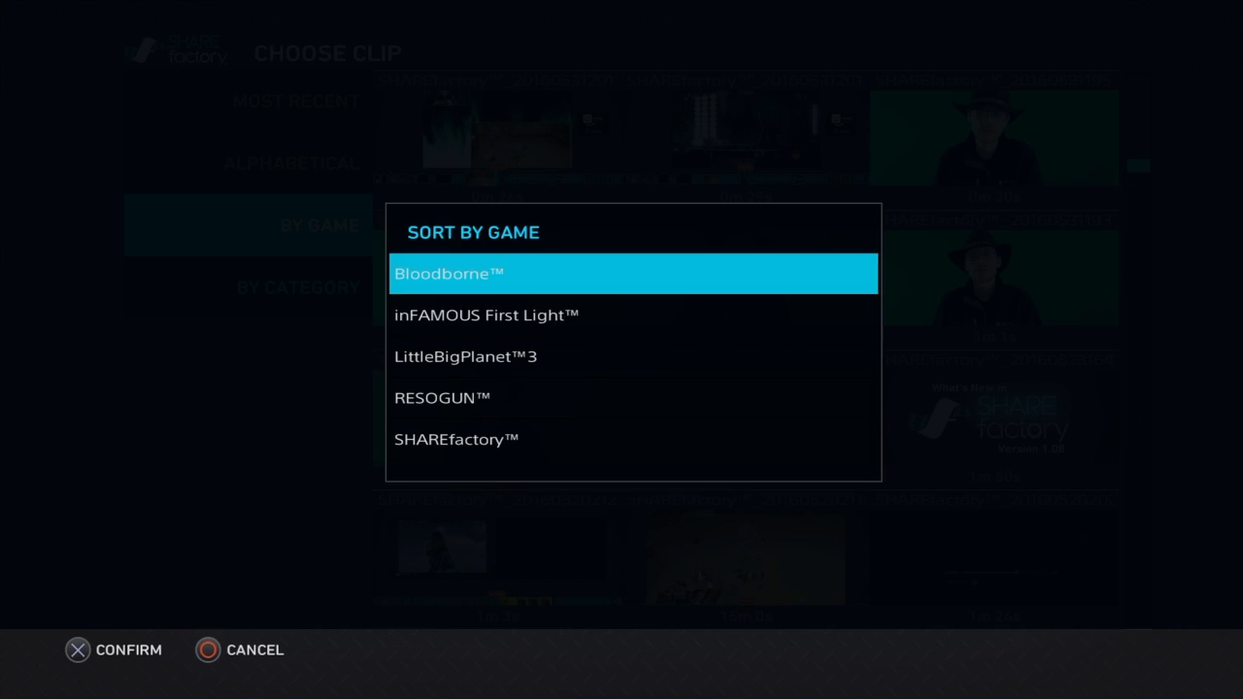
click(488, 315)
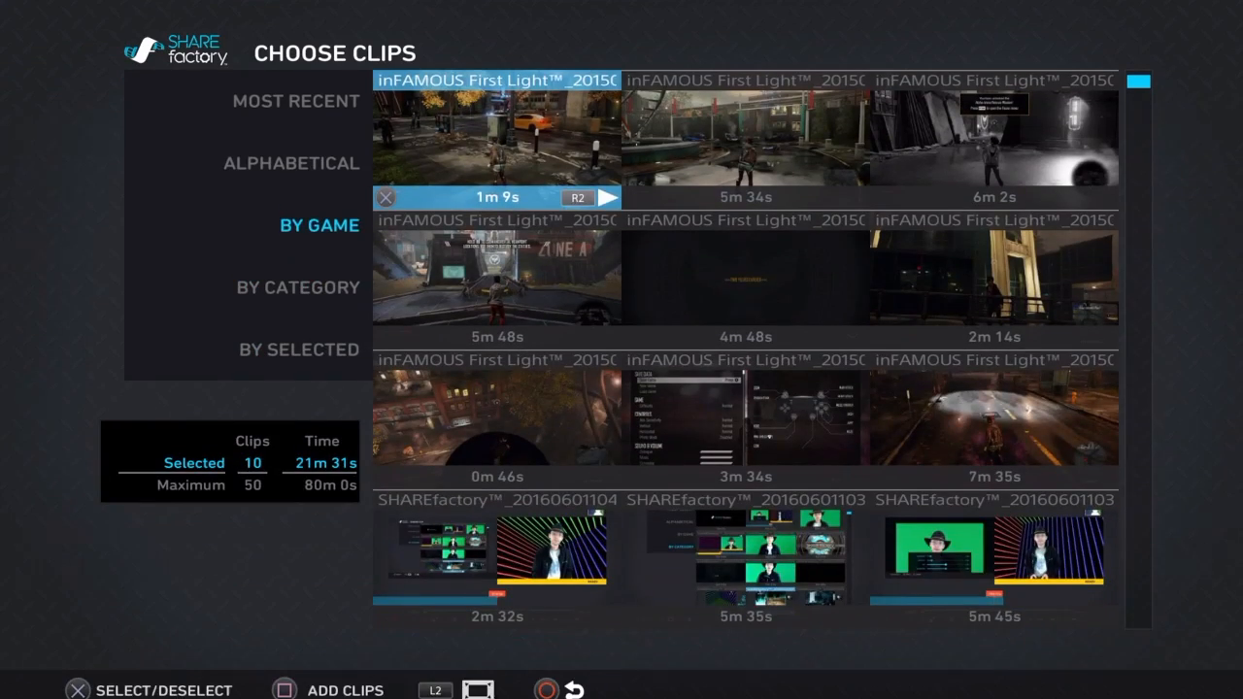
click(320, 224)
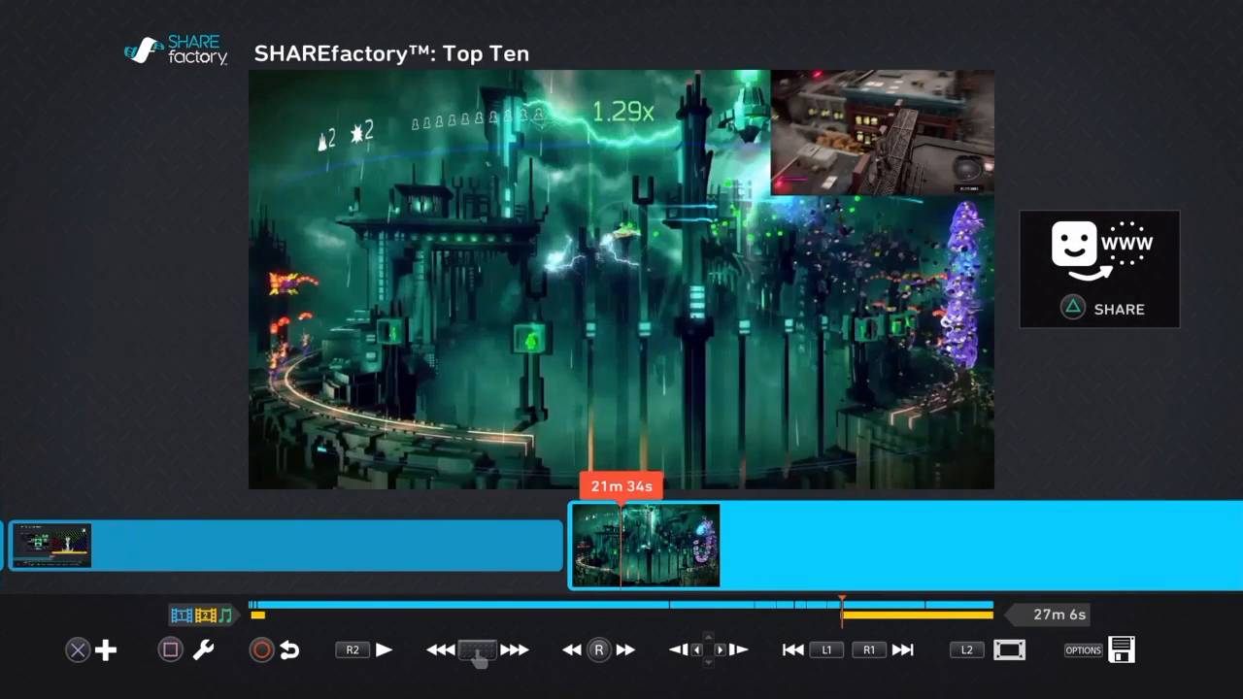
- Set the clip's Track 2 picture-in-picture layout to Offset
click(384, 650)
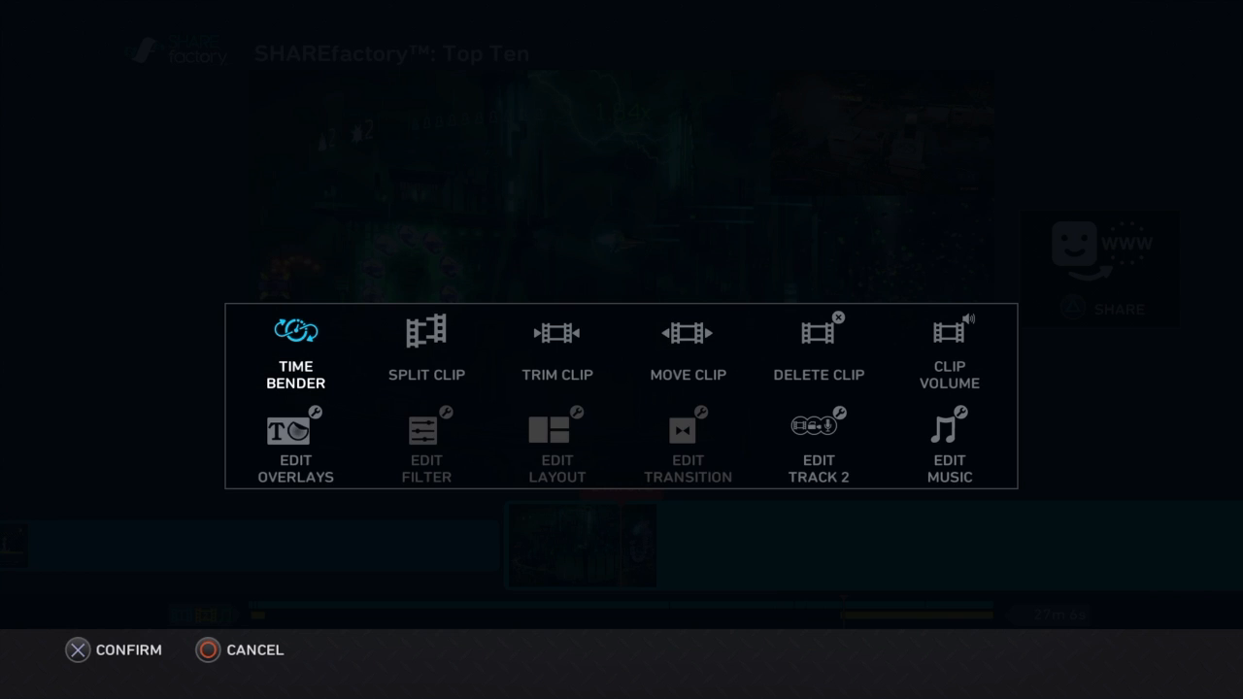
click(295, 442)
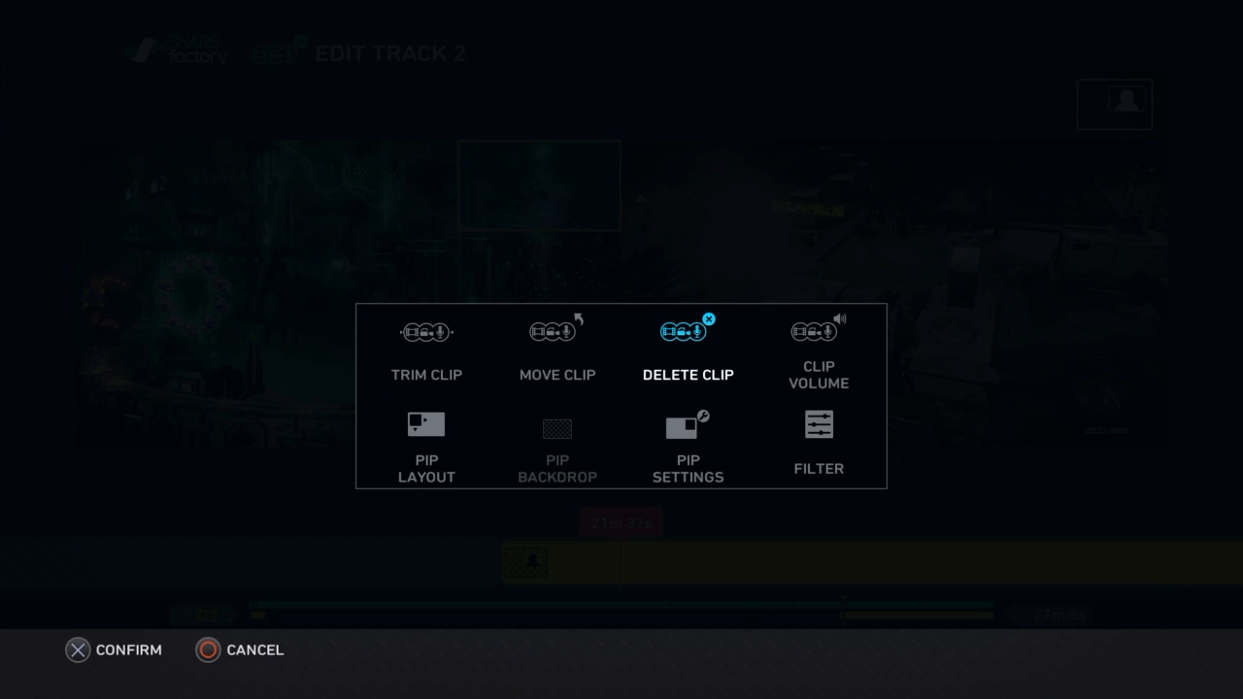
click(426, 437)
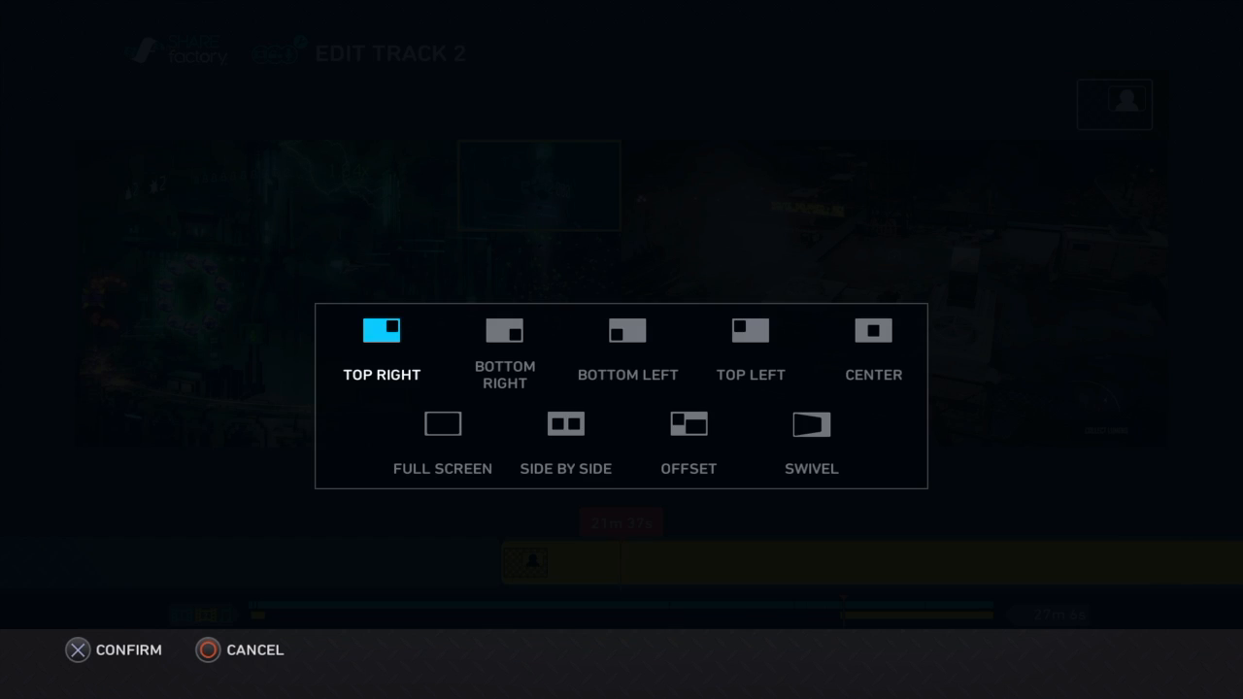
click(114, 650)
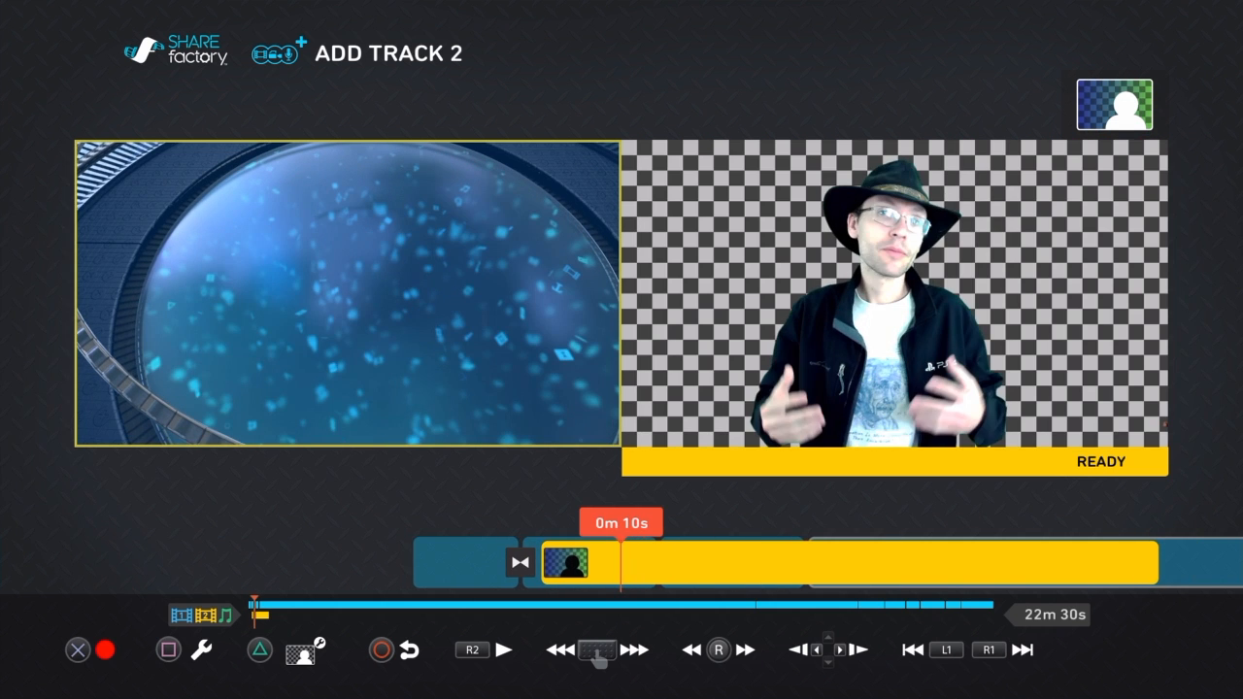
- Open the Adjust Mode menu offering Pan & Zoom, Settings and Backdrop
click(569, 562)
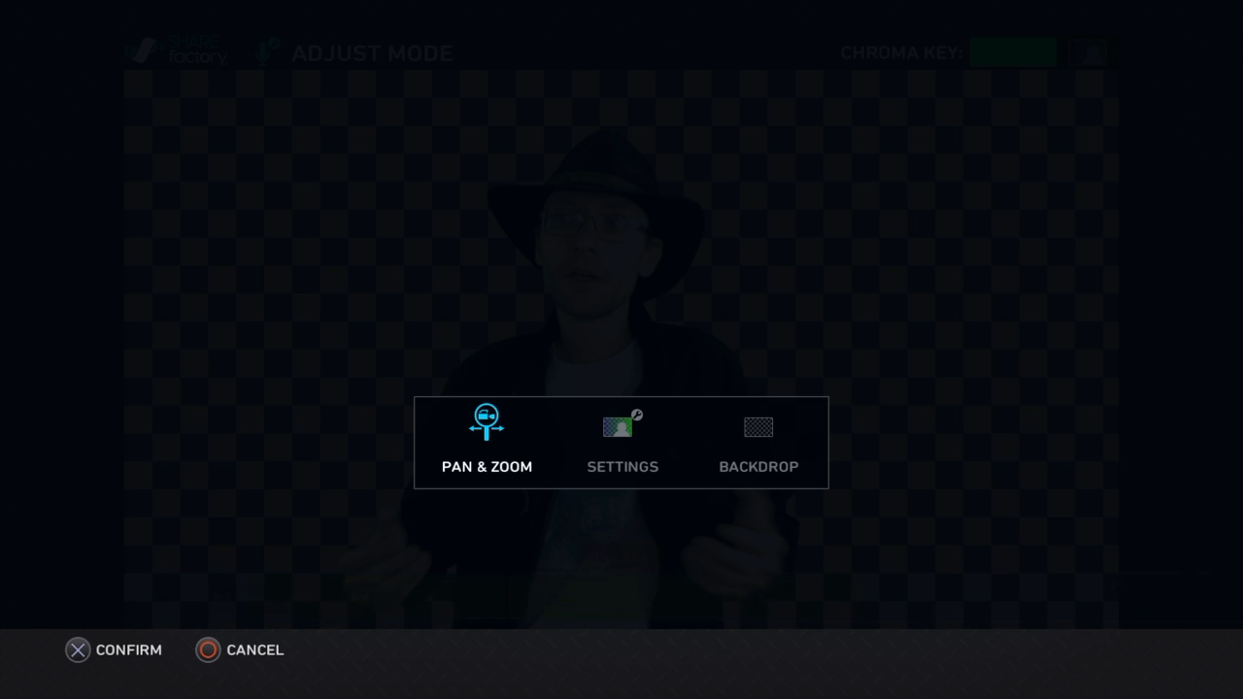
- Add the 3m 5s RESOGUN clip from the By Game library list
click(758, 442)
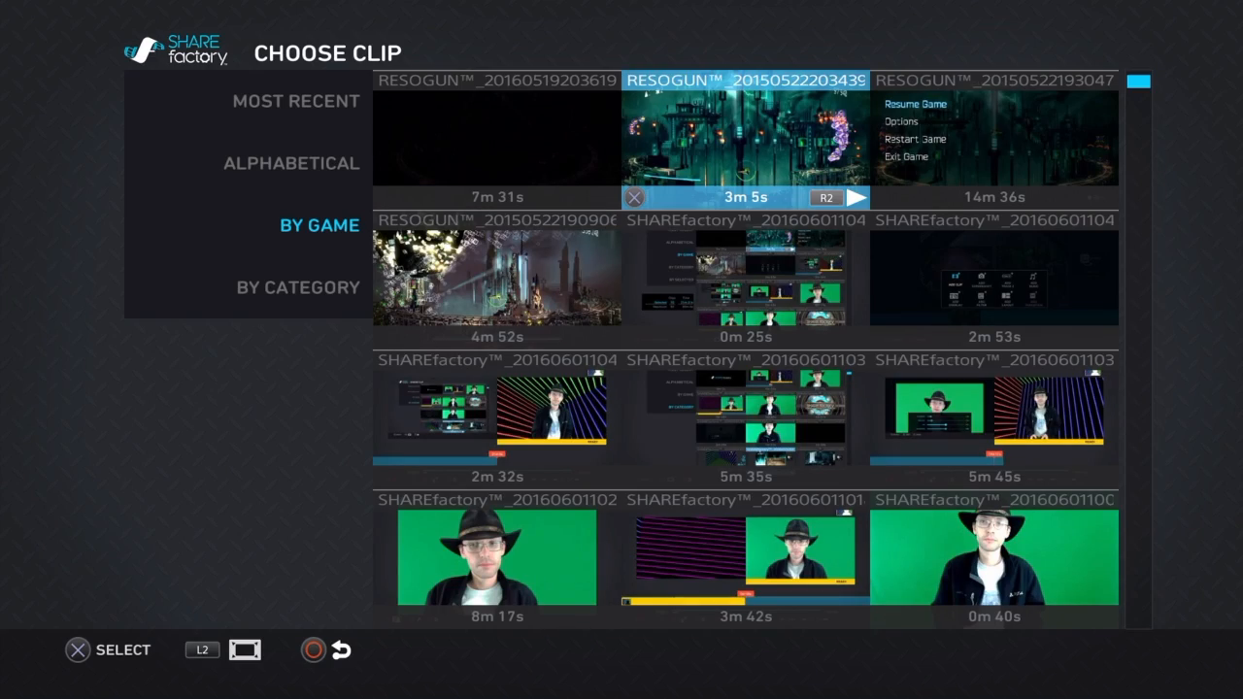
click(746, 136)
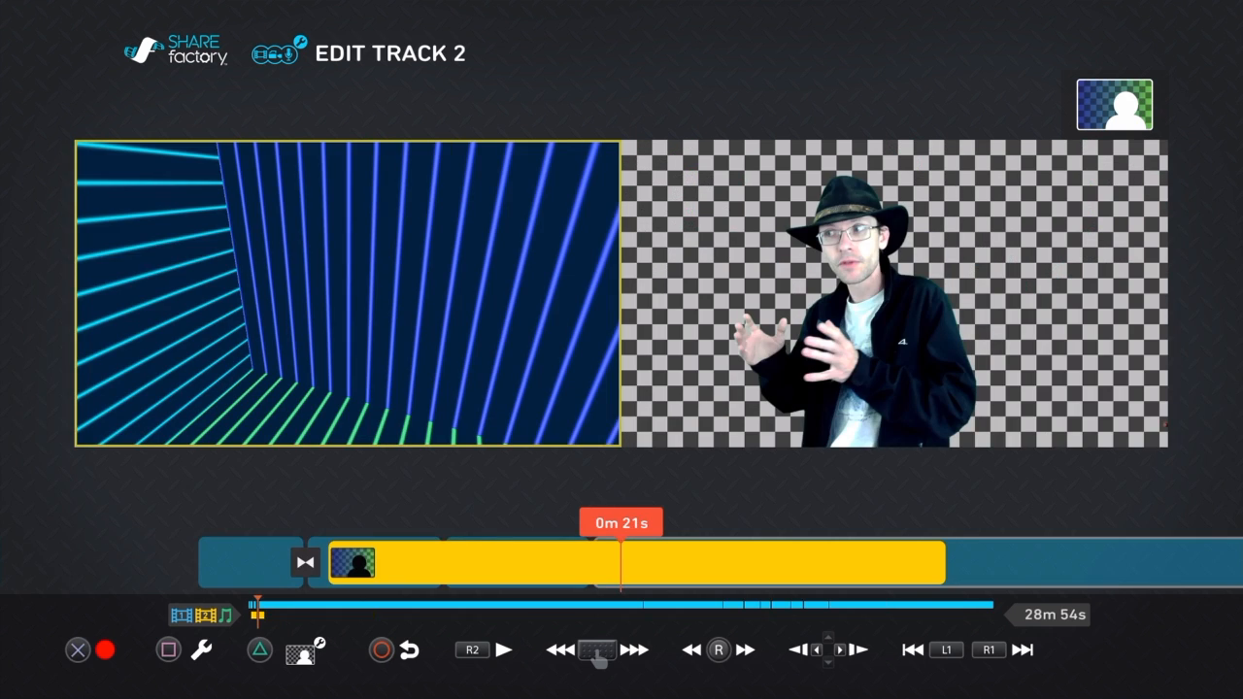
- Give the commentary clip a heat-map filter and tune its intensity to about 71%
click(592, 650)
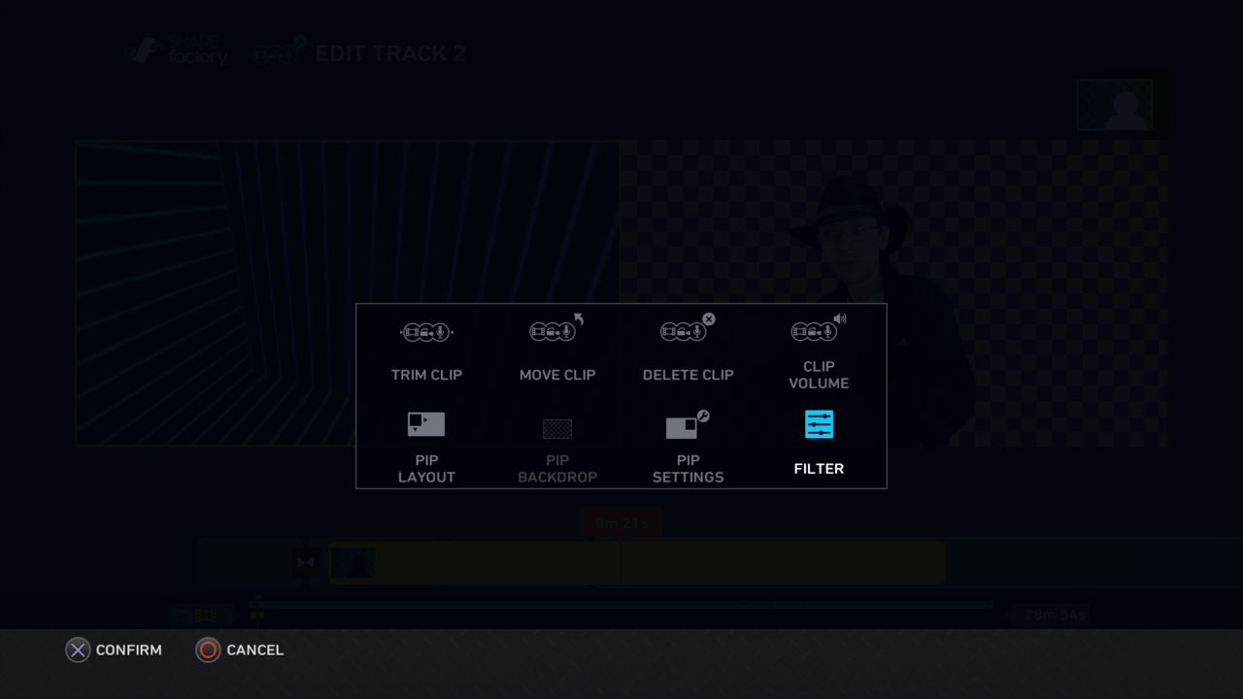
click(818, 424)
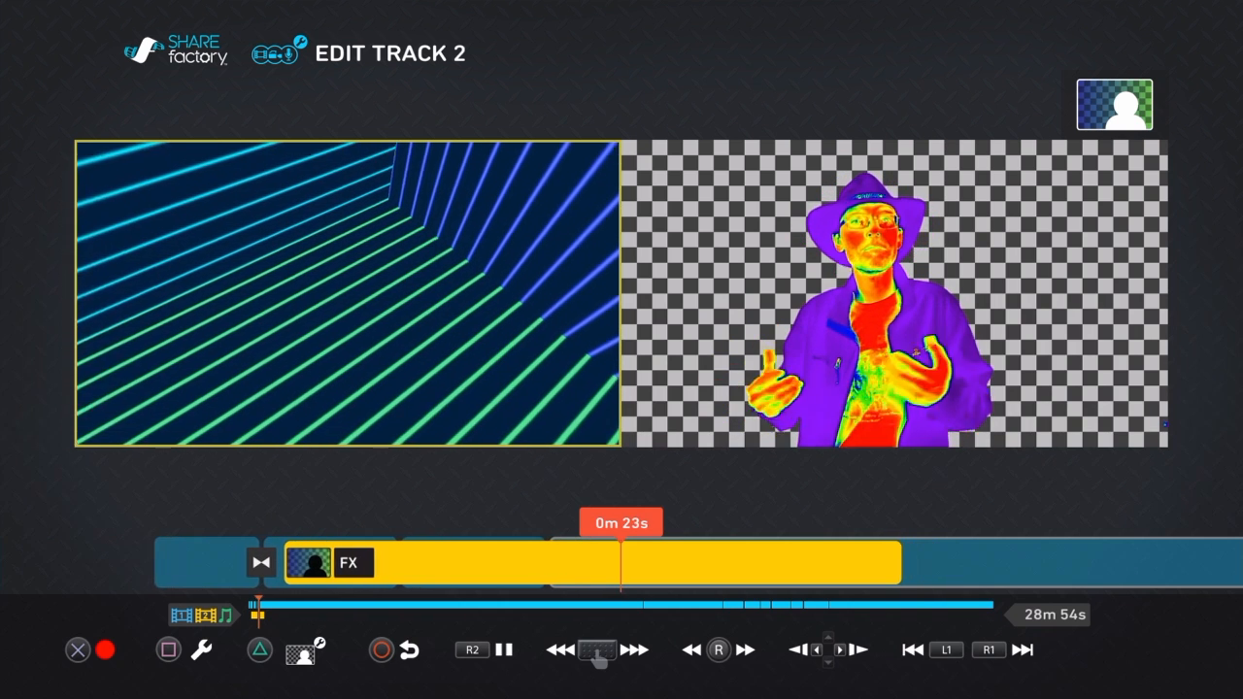
click(504, 650)
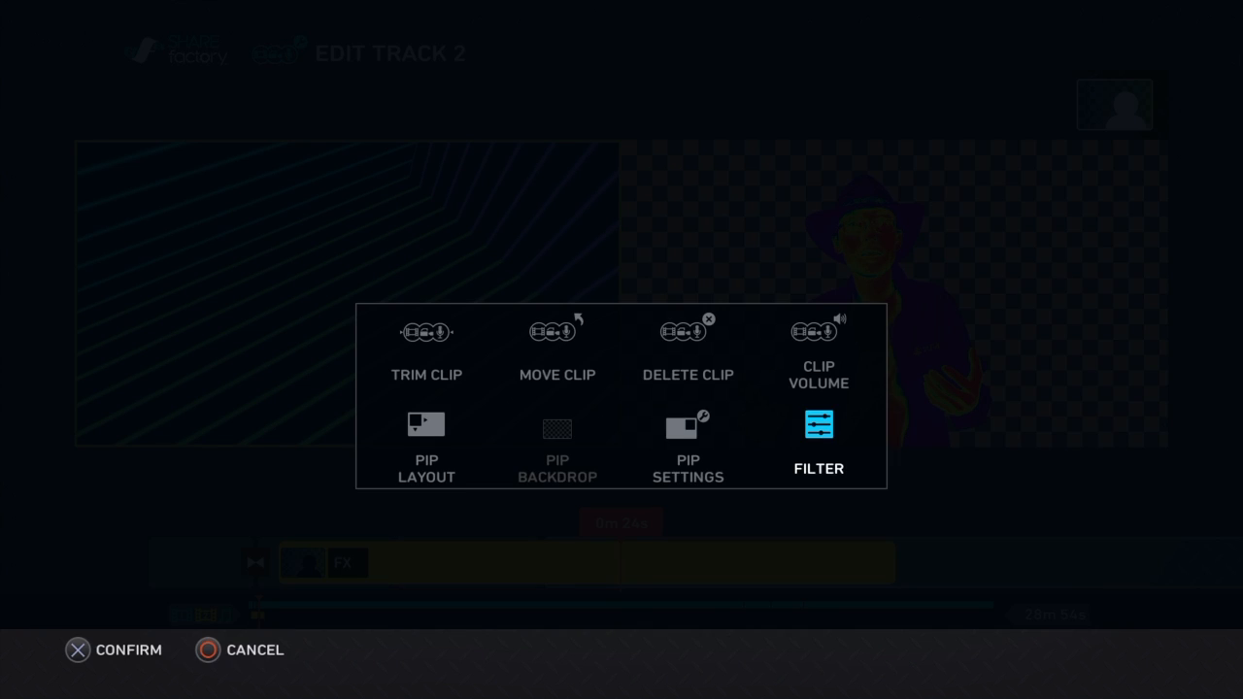
click(819, 442)
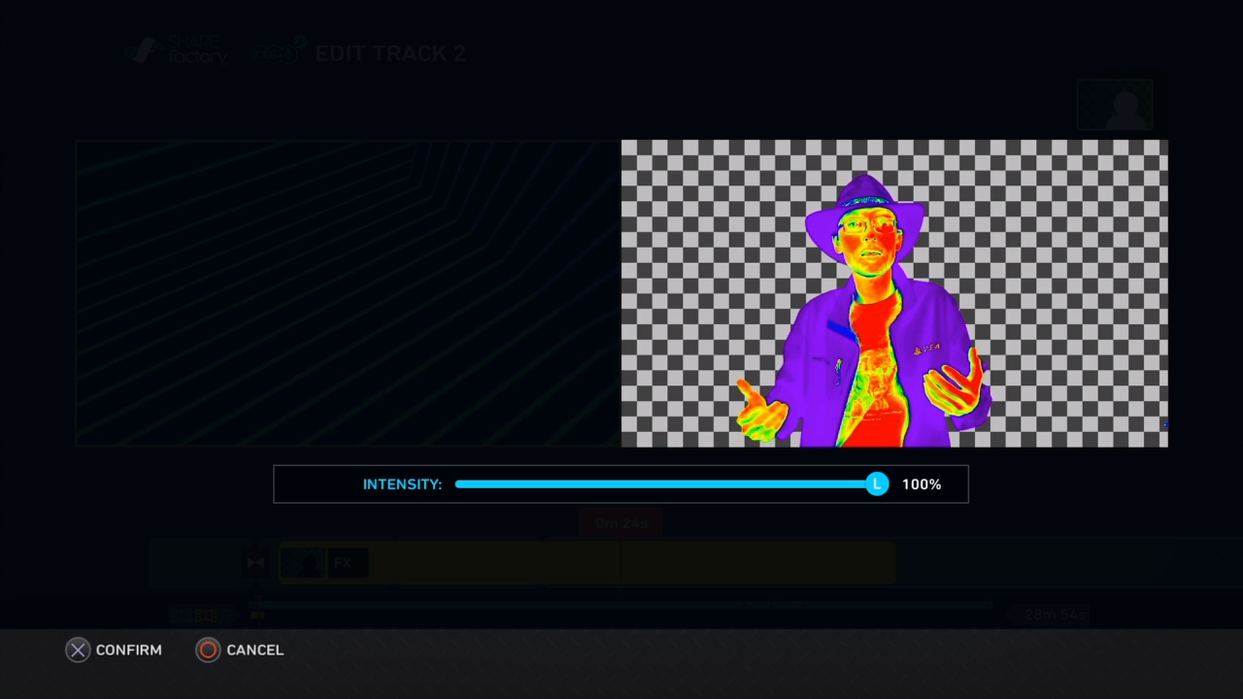
drag(877, 484, 586, 484)
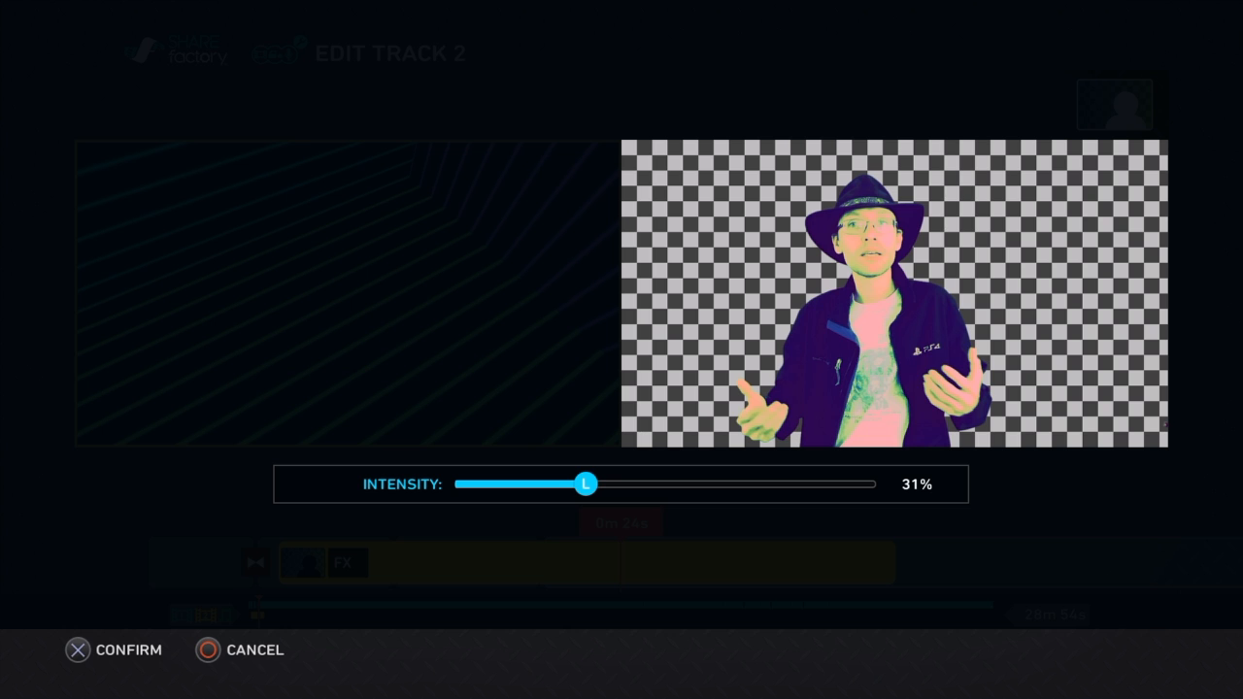
drag(587, 484, 718, 483)
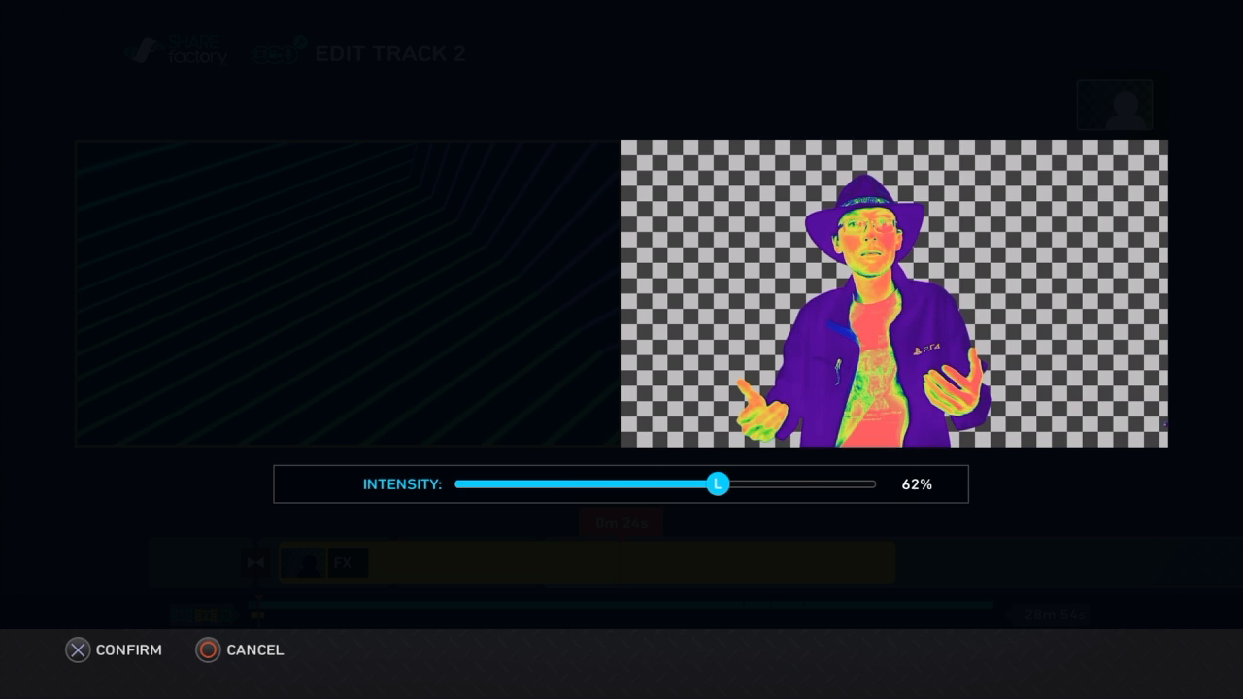
drag(718, 484, 757, 484)
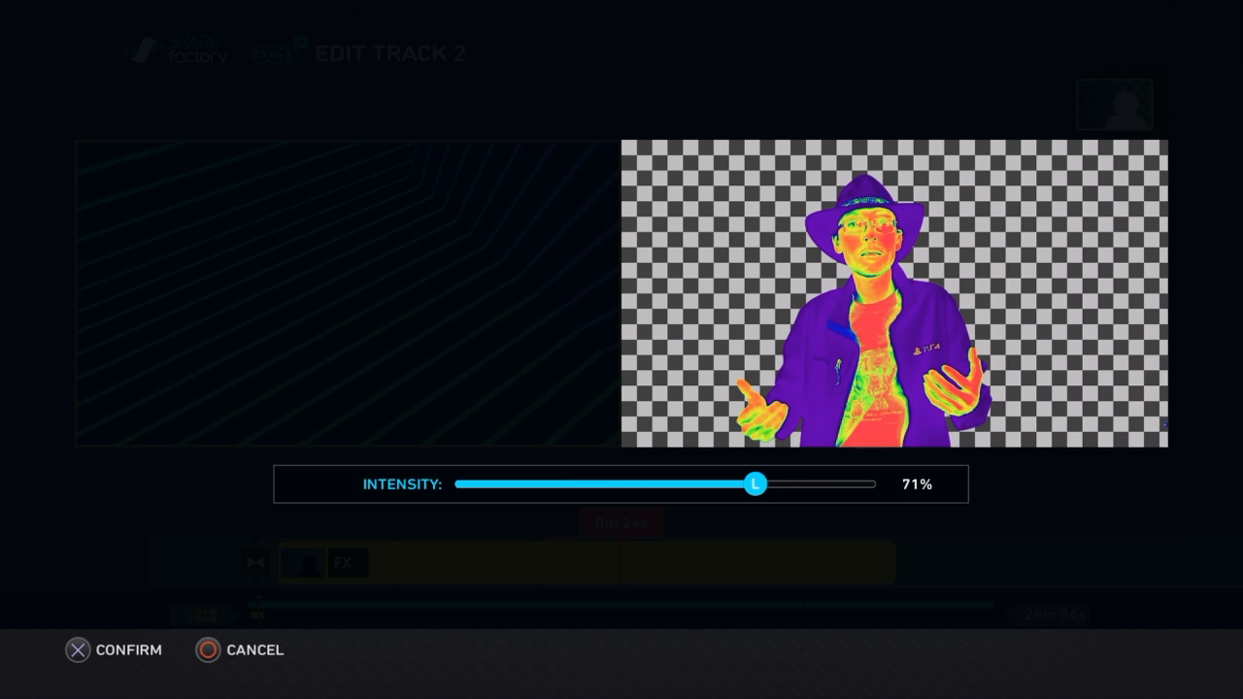
drag(756, 484, 767, 484)
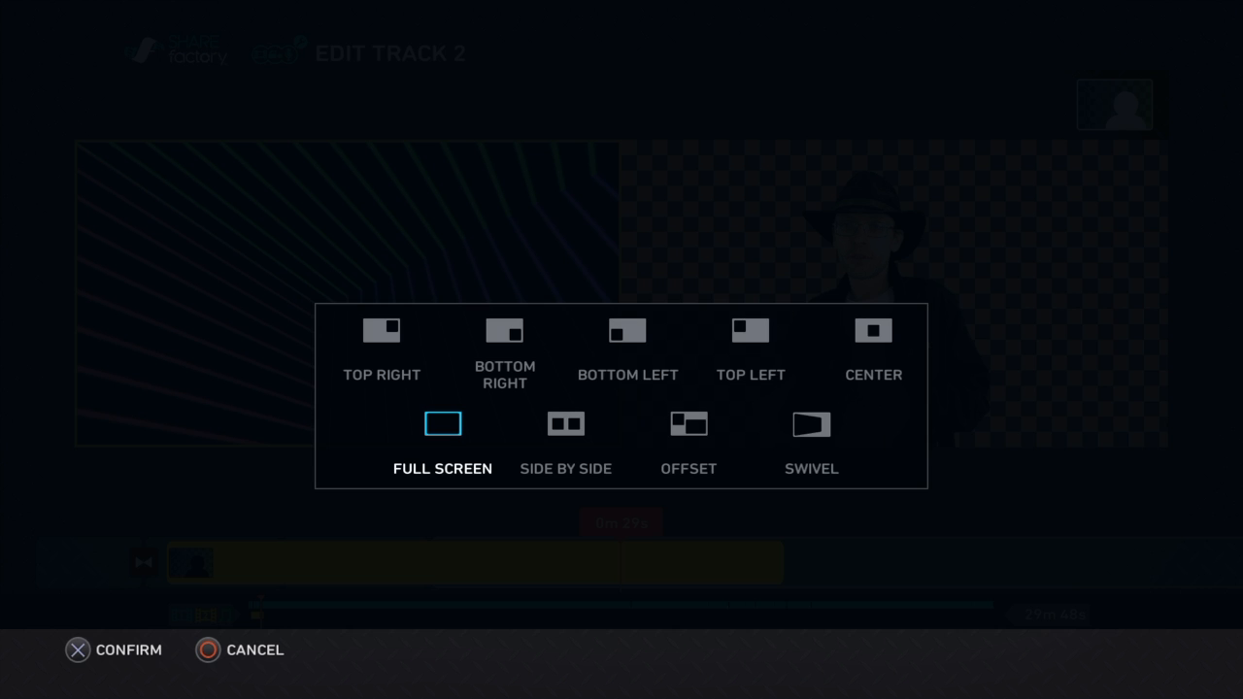
- Apply the Side by Side PIP layout to the commentary and preview it
click(382, 331)
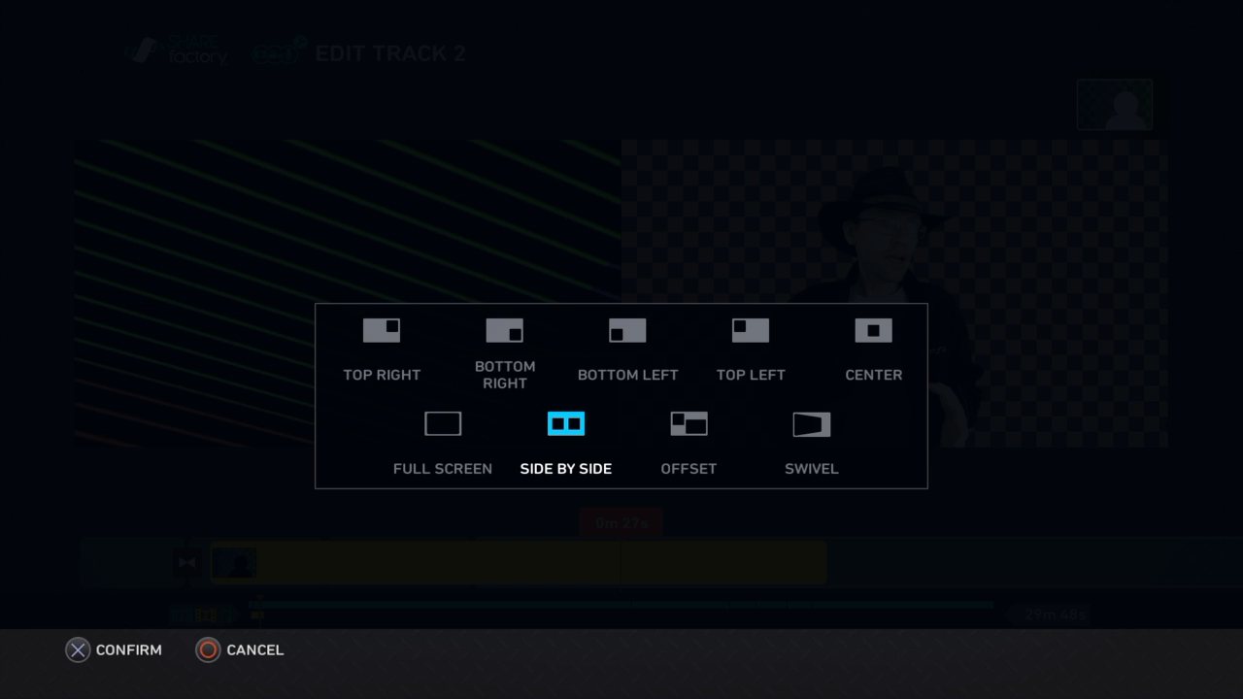
click(114, 650)
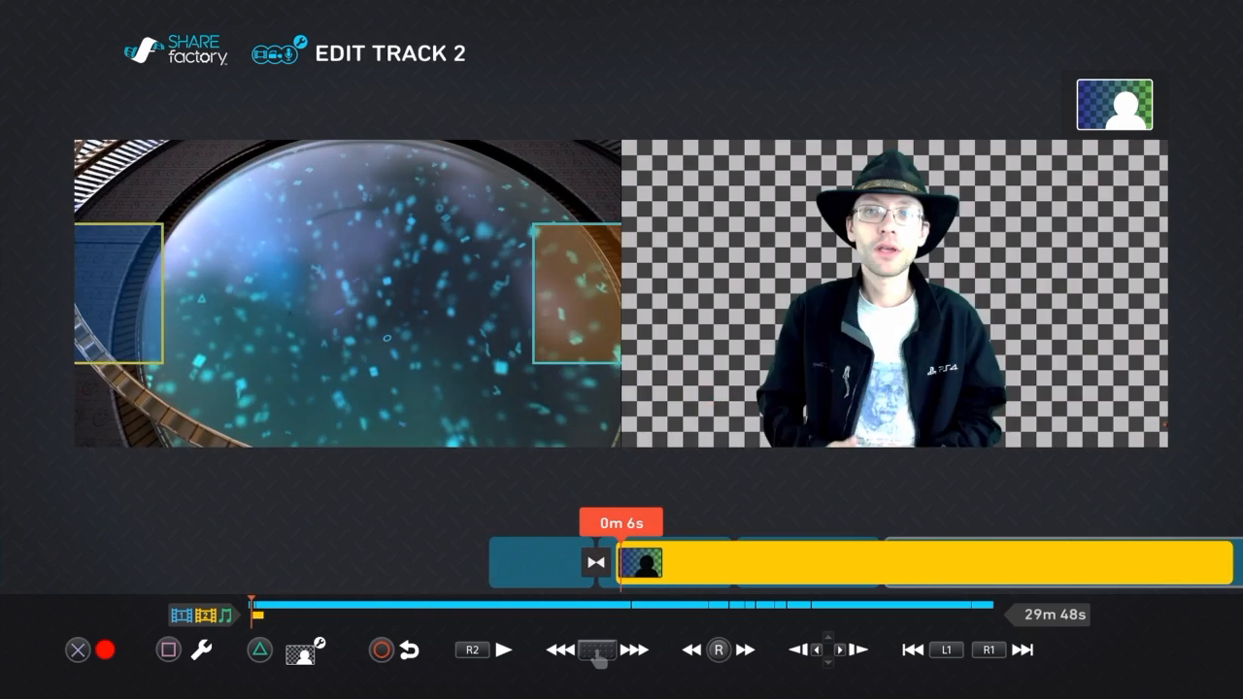
click(503, 650)
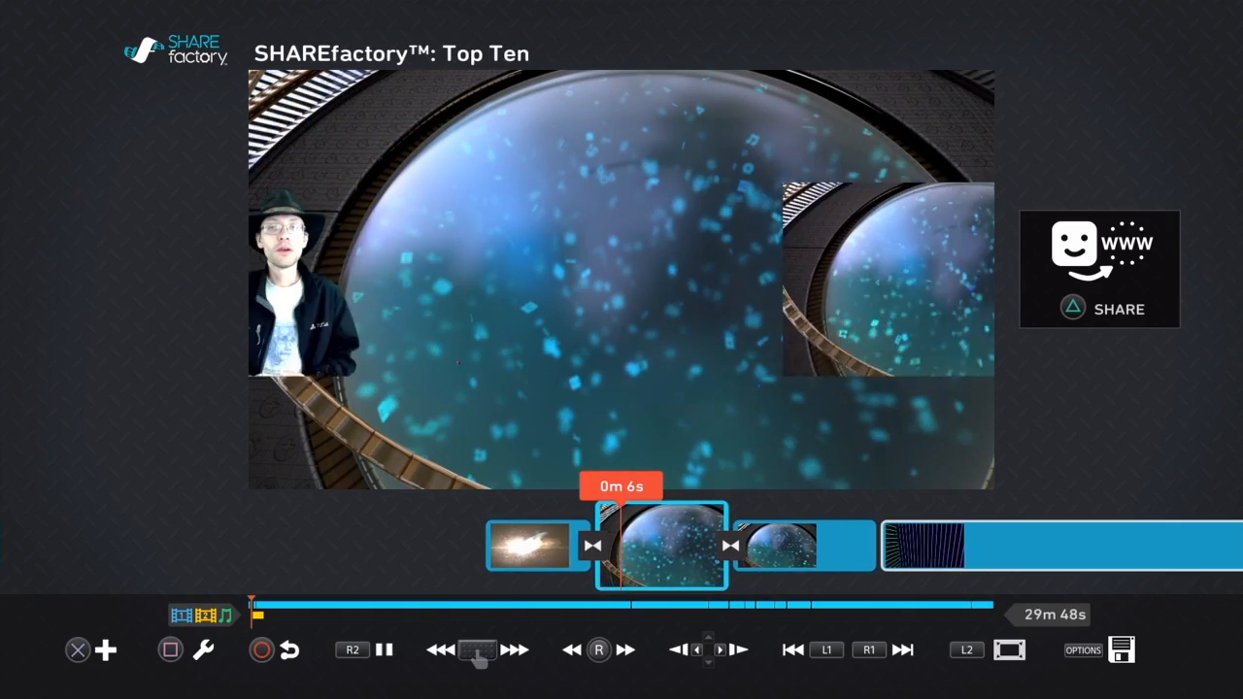
click(384, 650)
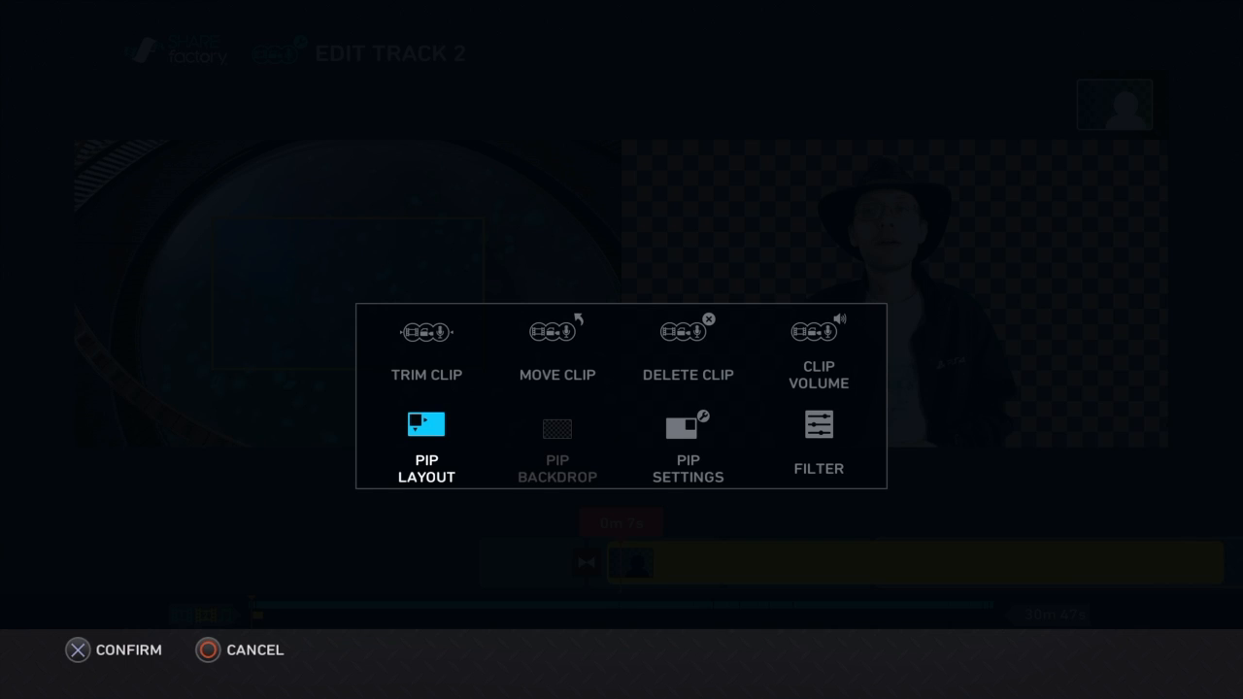
- Turn on Display Shadow and Display Frame in the commentary clip's PIP Settings
click(688, 442)
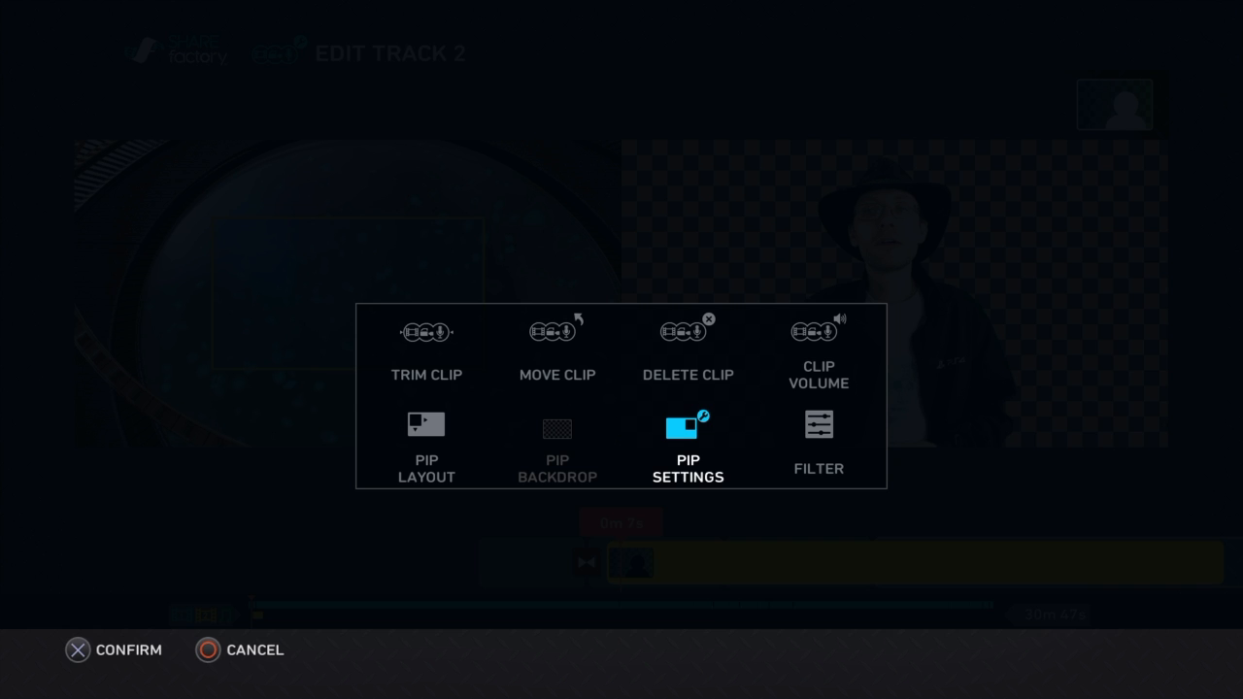
click(688, 437)
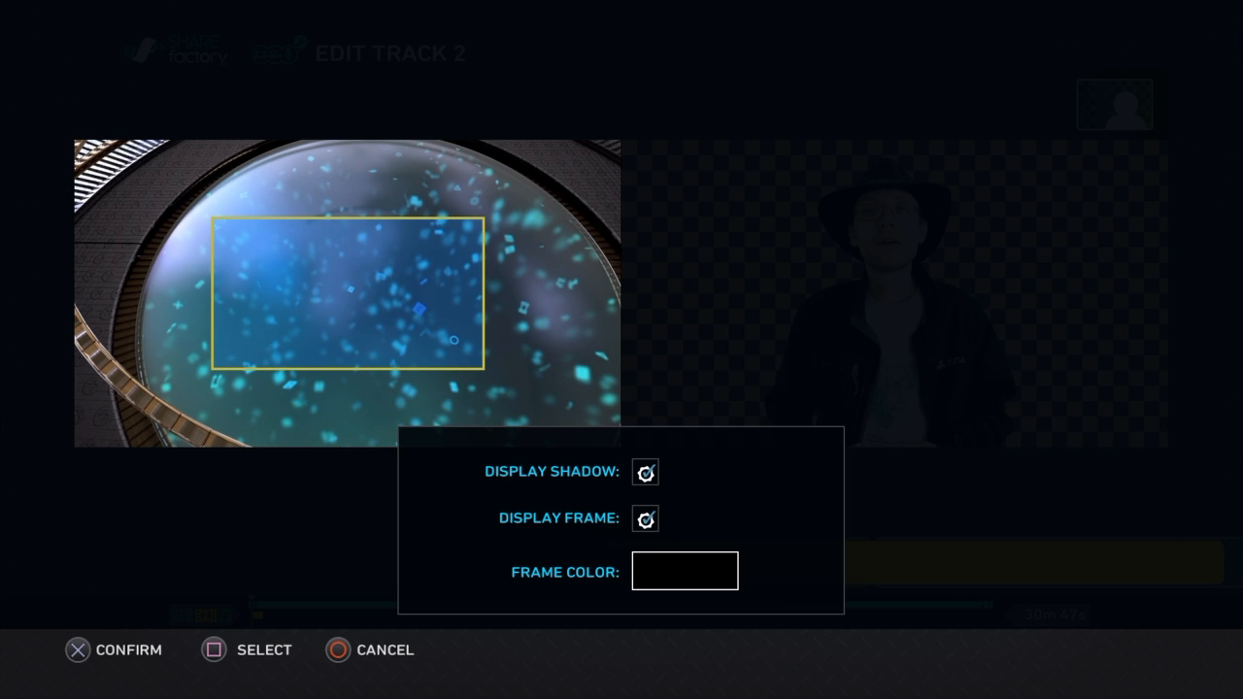
click(684, 572)
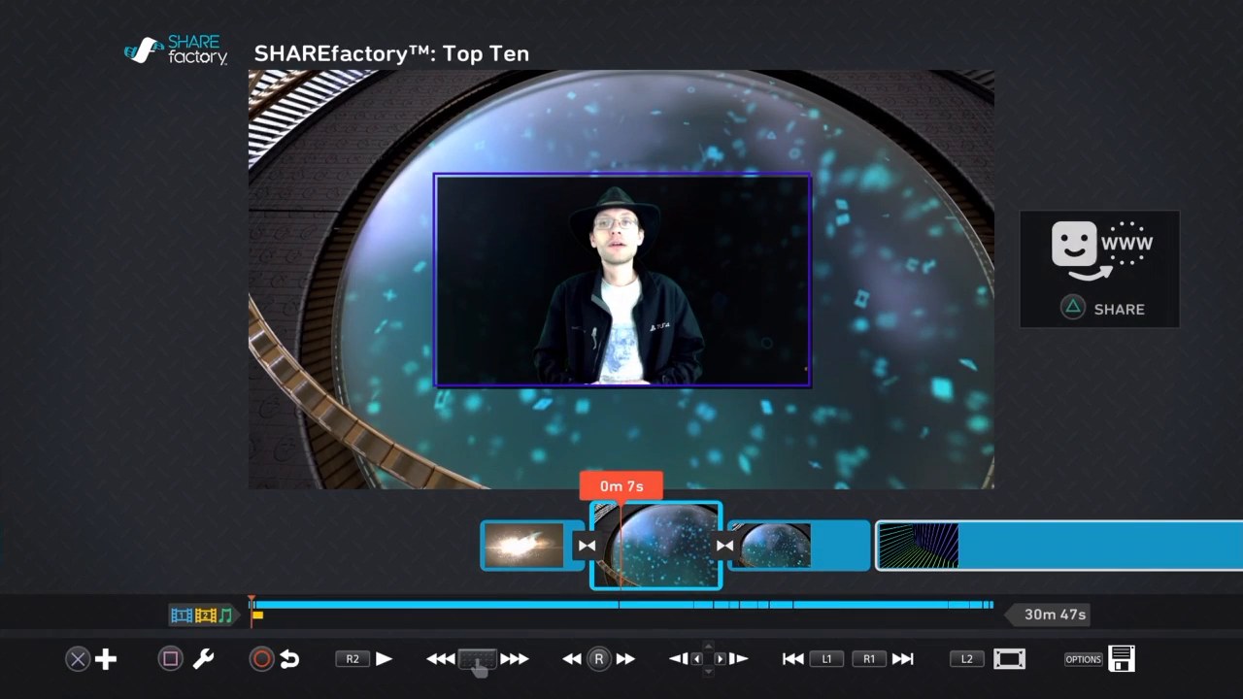
click(383, 659)
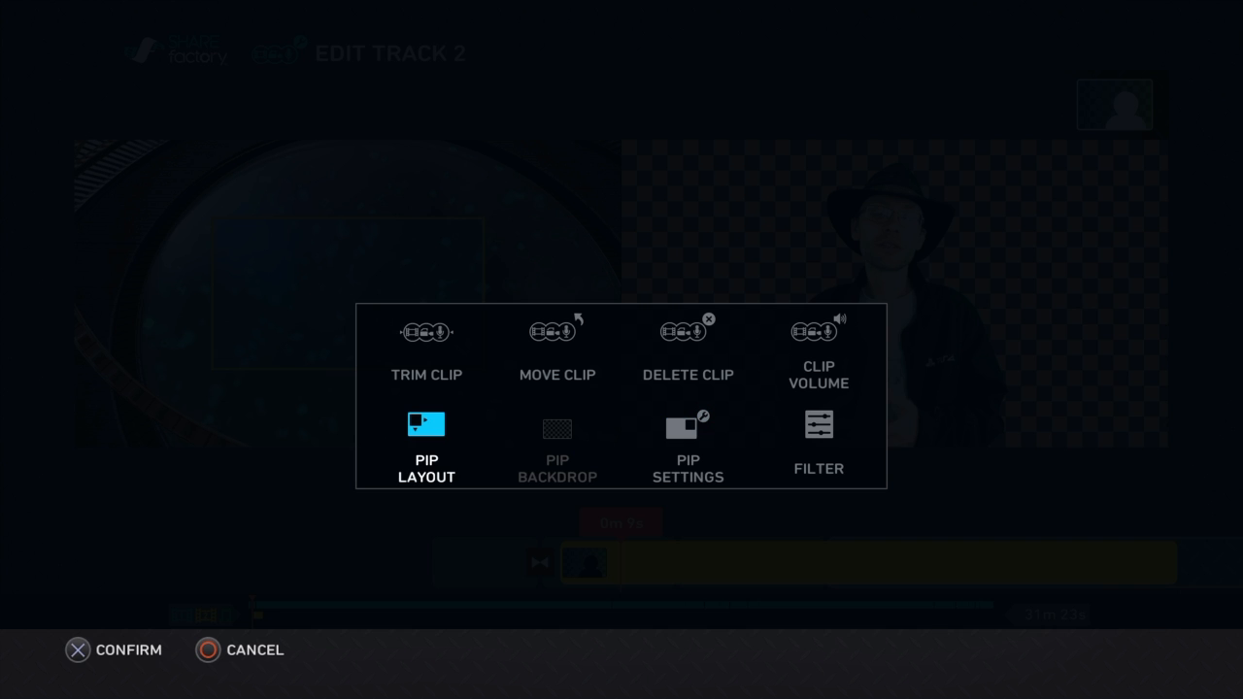
- Apply the Offset PIP layout to the presenter's track-two clip
click(425, 442)
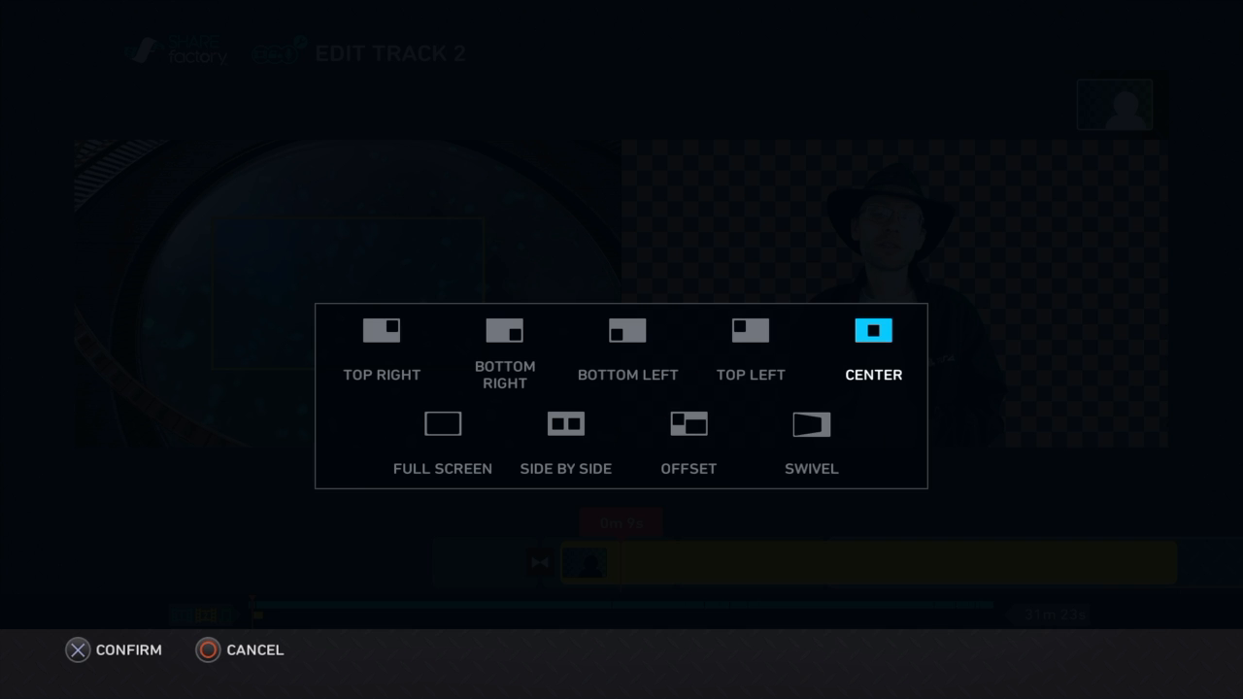
click(565, 424)
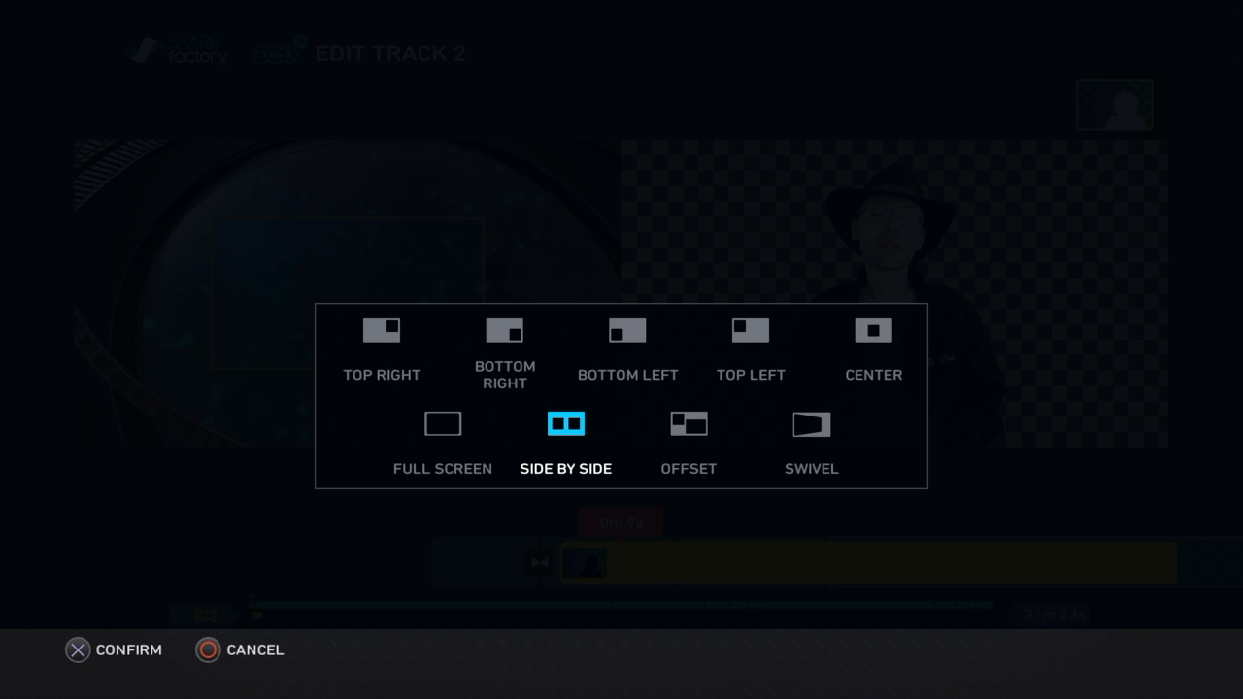
click(689, 424)
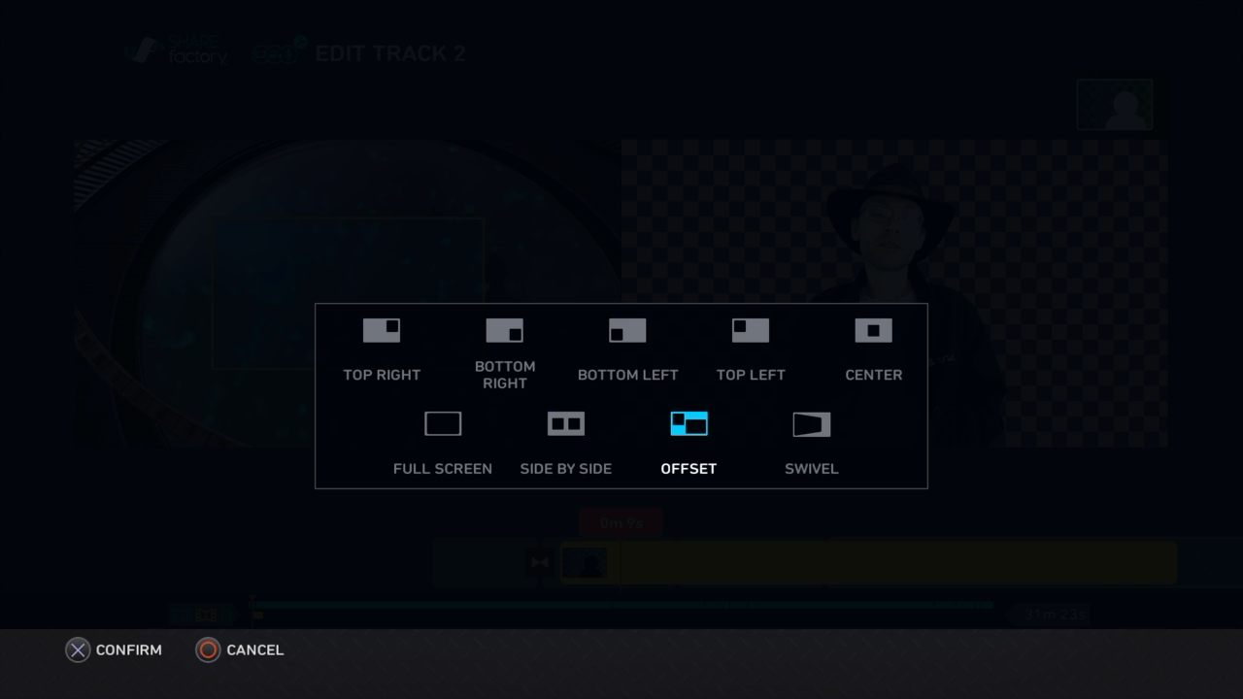
click(114, 650)
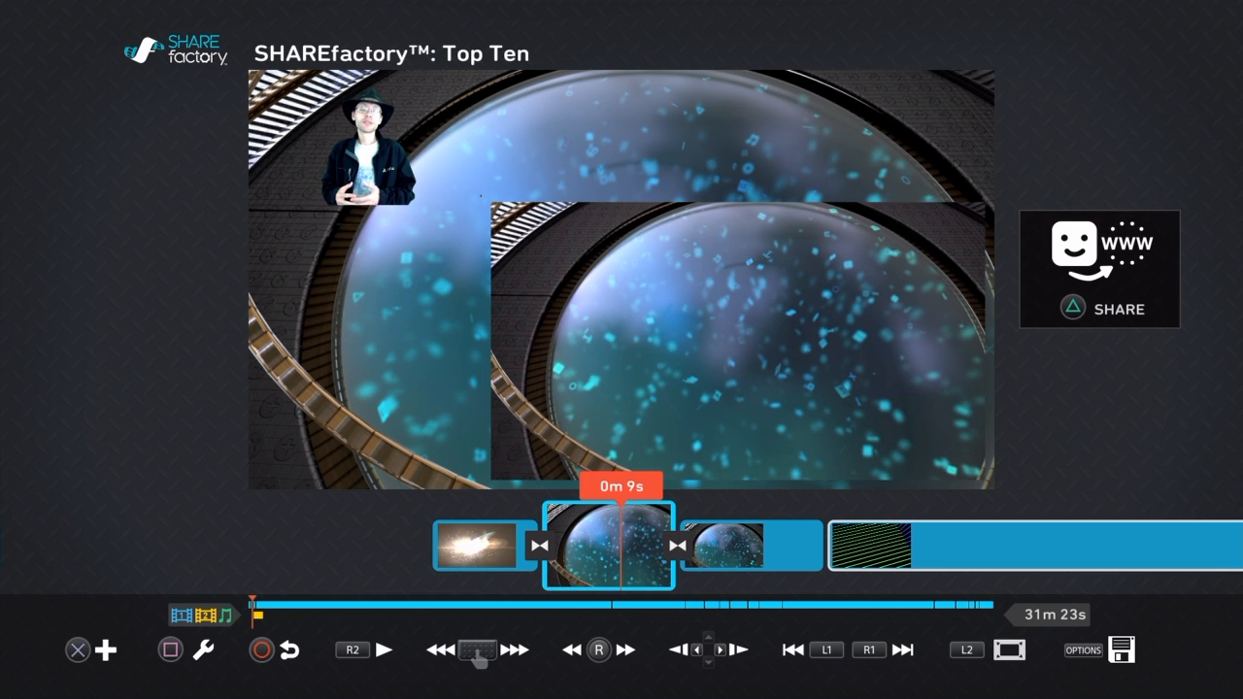
click(384, 650)
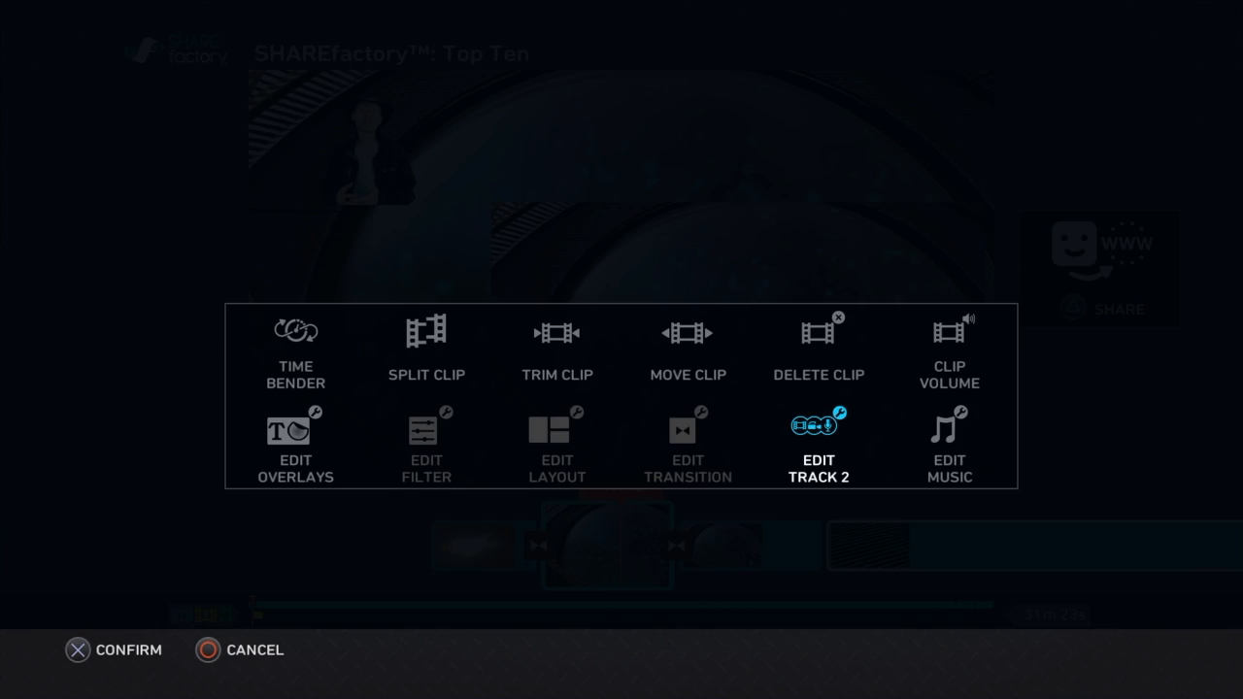
- Set the animated starburst backdrop behind the offset layout and play it back
click(818, 457)
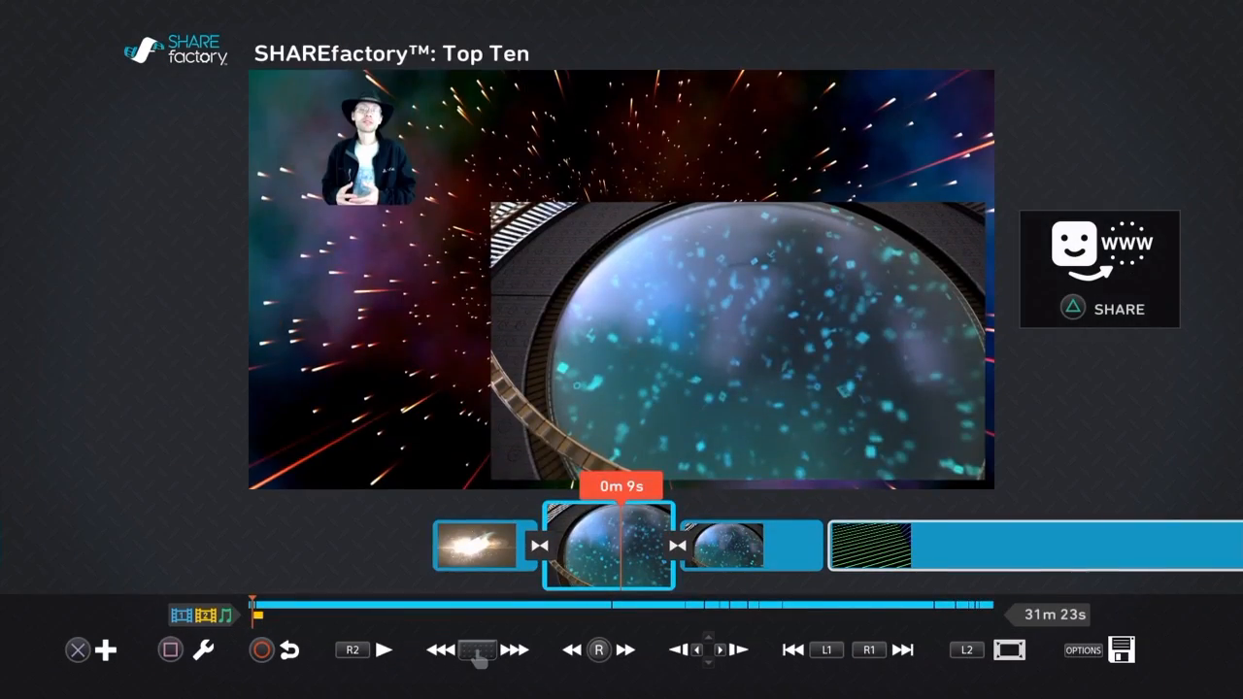
click(384, 650)
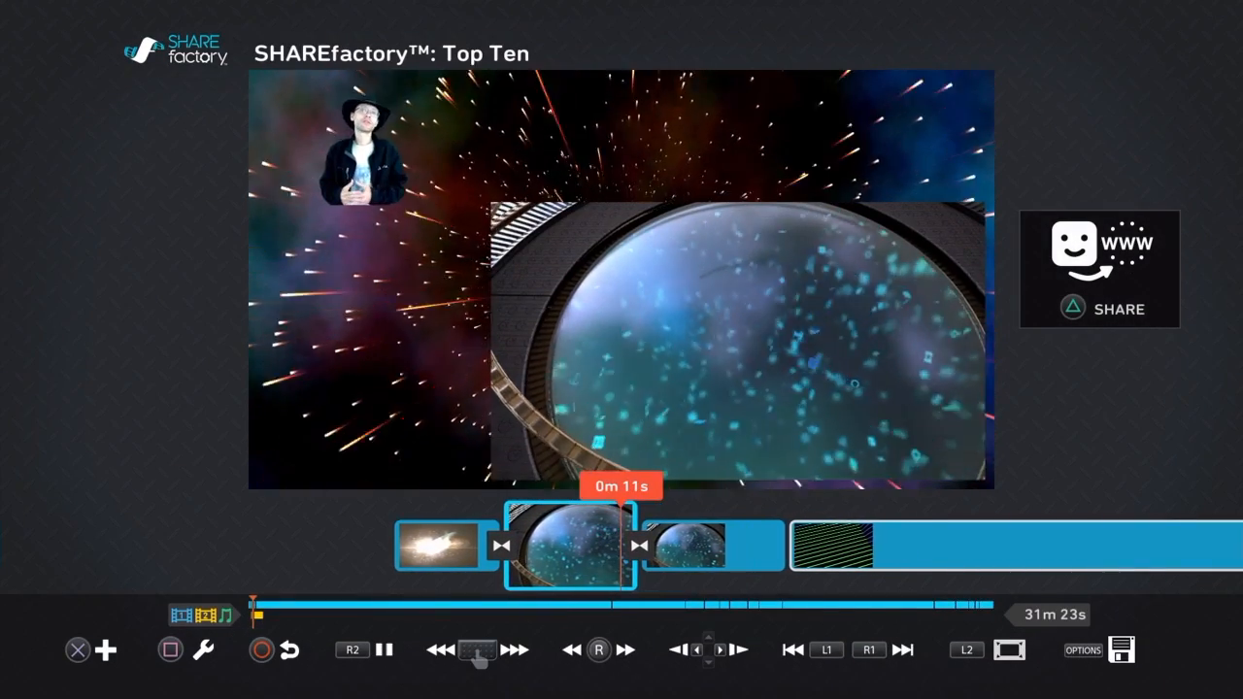